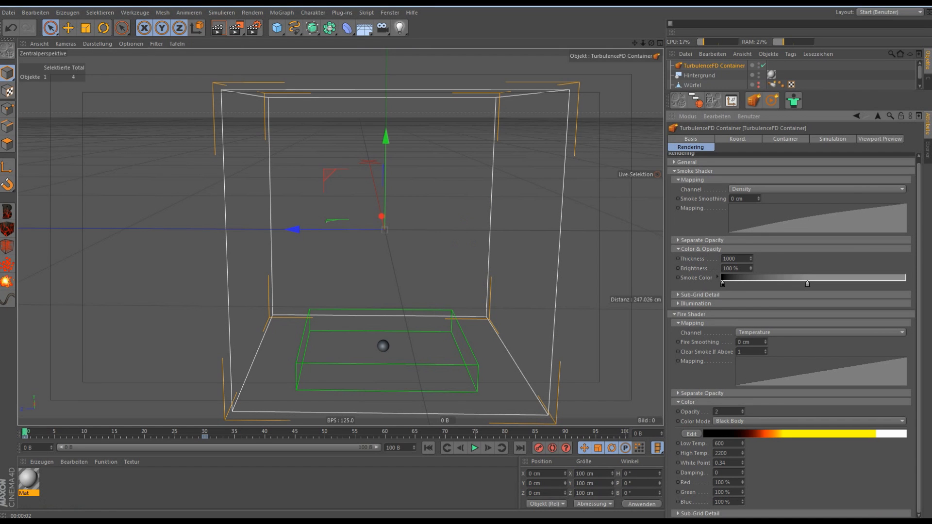
{"action": "mouse_move", "coordinate": [575, 20]}
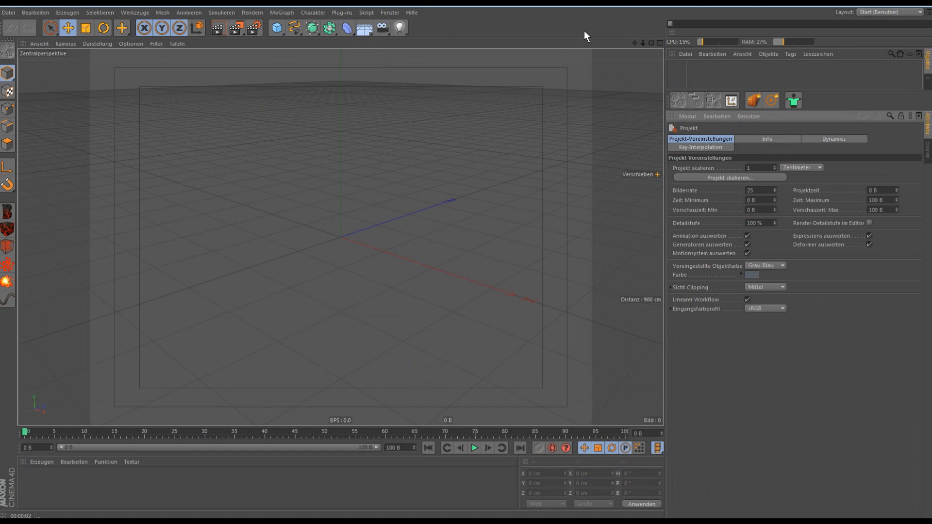
{"action": "mouse_move", "coordinate": [492, 17]}
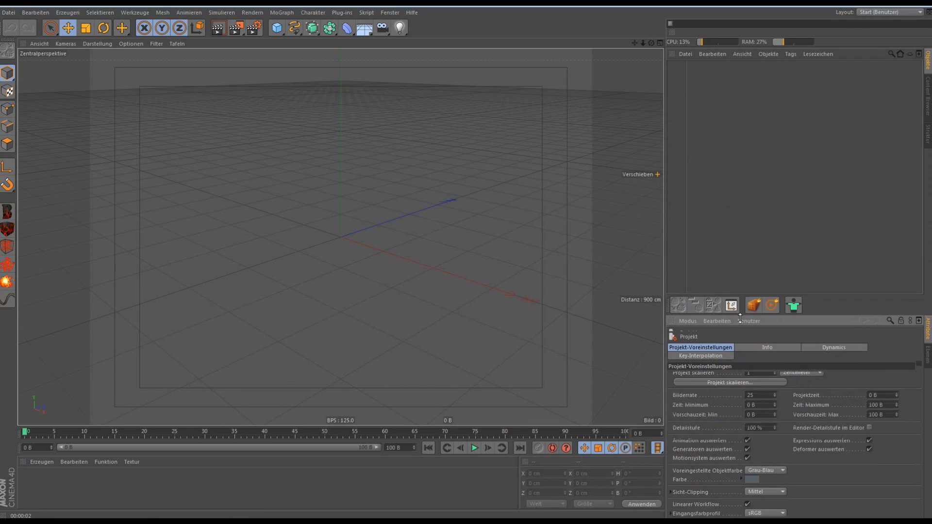
Add a TurbulenceFD Container to the fresh scene from the Plug-ins menu.
{"action": "left_click", "coordinate": [753, 305]}
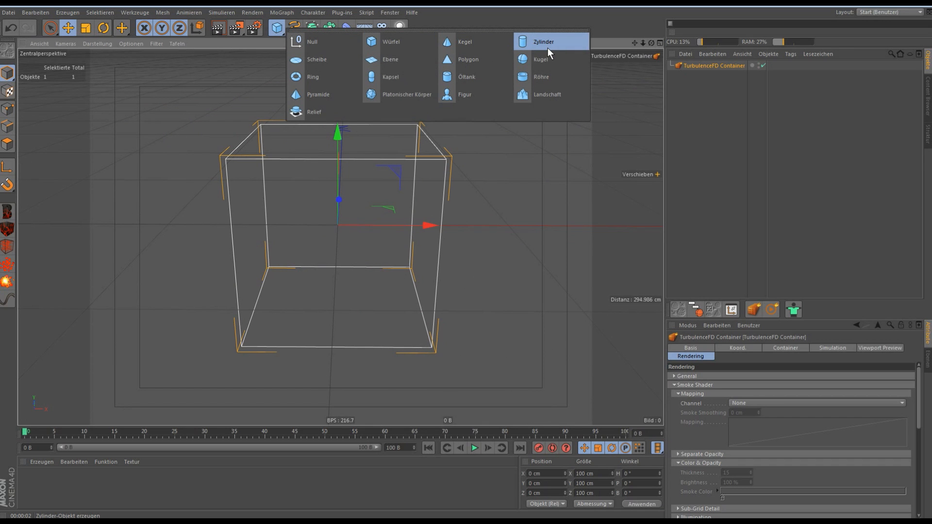
Add a Kugel sphere, scale it to 8 cm, place it at Y -45.29 cm, and select the container.
{"action": "left_click", "coordinate": [541, 59]}
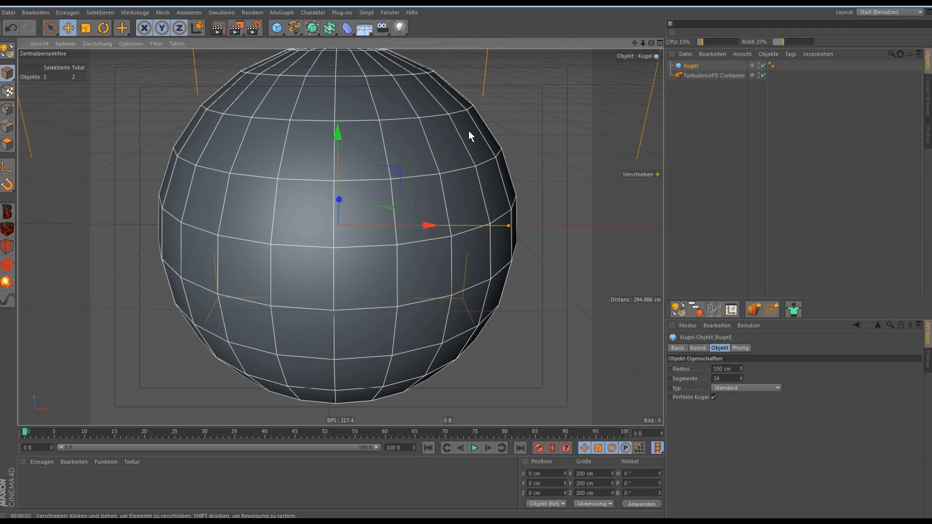
{"action": "mouse_move", "coordinate": [490, 152]}
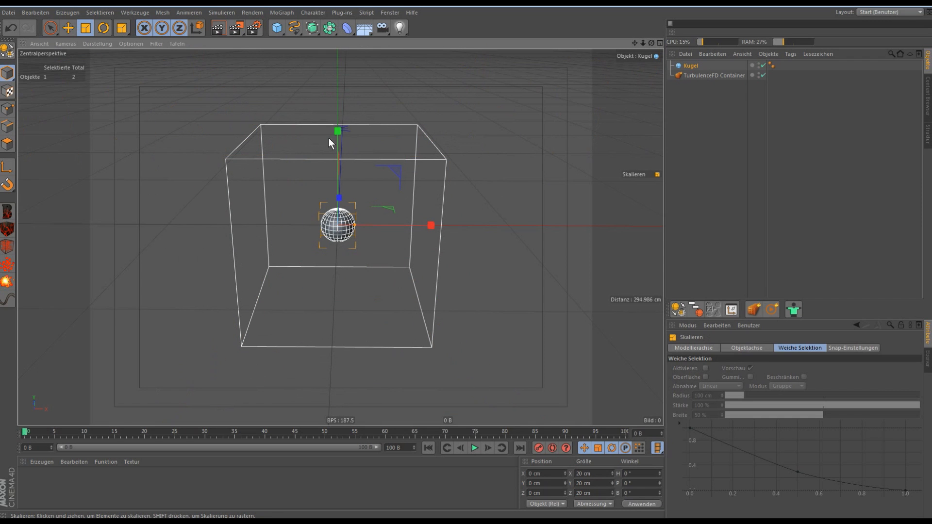
{"action": "mouse_move", "coordinate": [517, 158]}
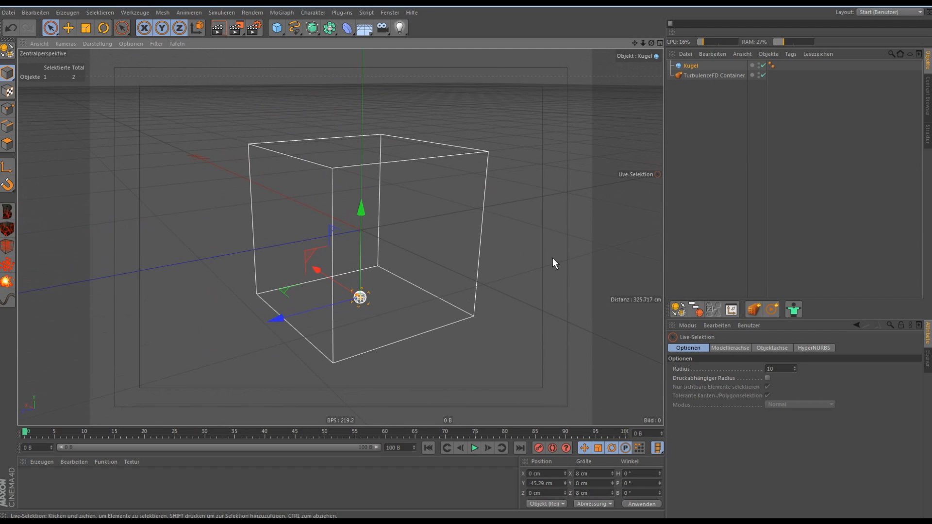
{"action": "left_click", "coordinate": [712, 76]}
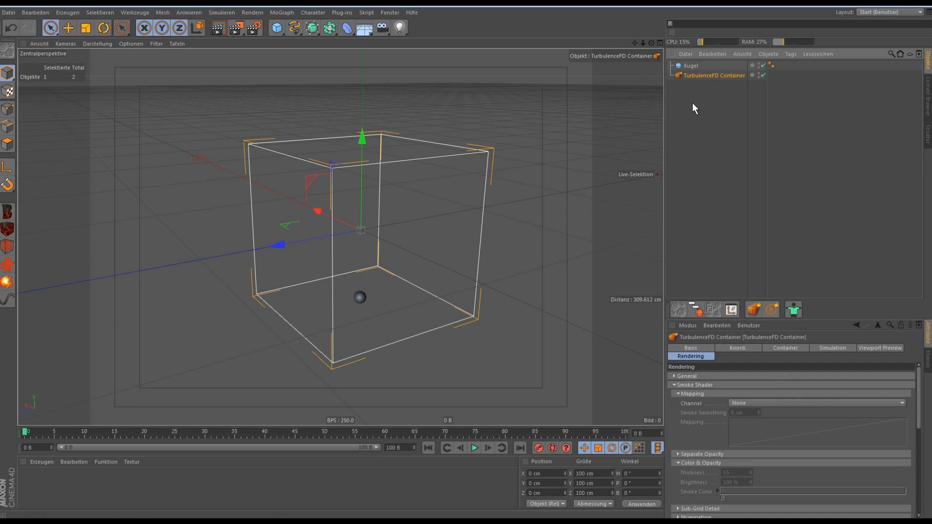
{"action": "mouse_move", "coordinate": [715, 307]}
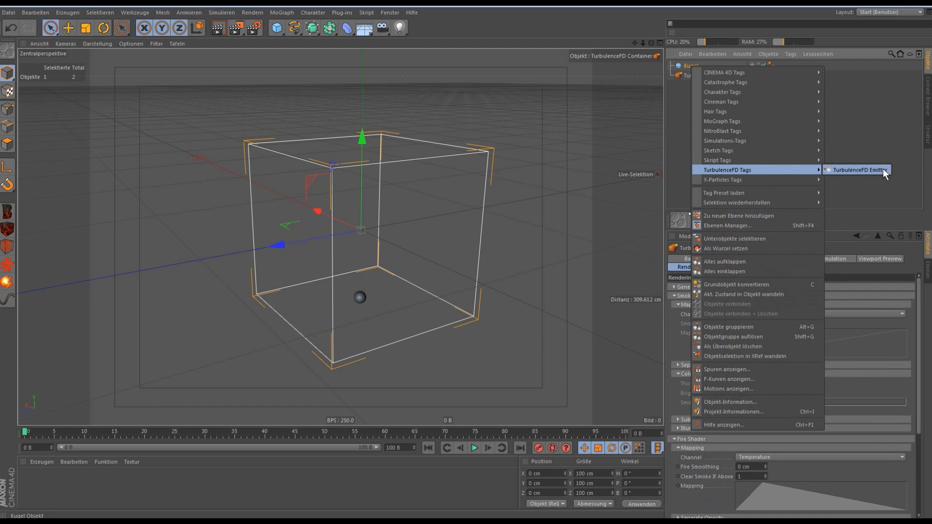
Tag the sphere with a TurbulenceFD Emitter and set its Fuel Value to 1.
{"action": "left_click", "coordinate": [857, 170]}
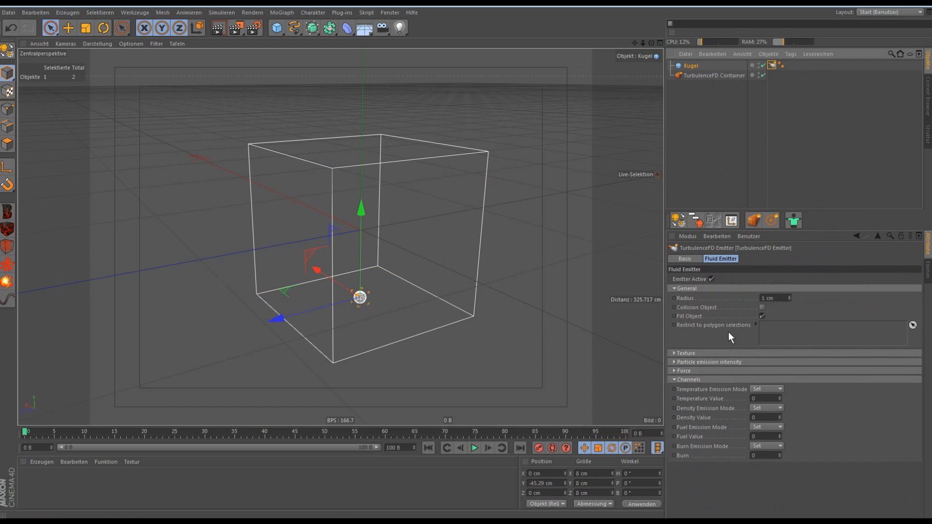
{"action": "mouse_move", "coordinate": [720, 405]}
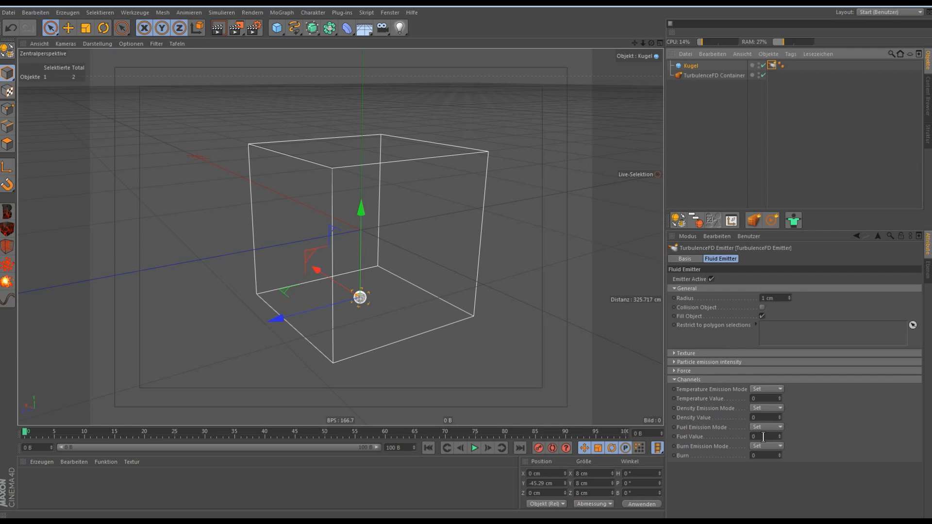
{"action": "left_click", "coordinate": [764, 436]}
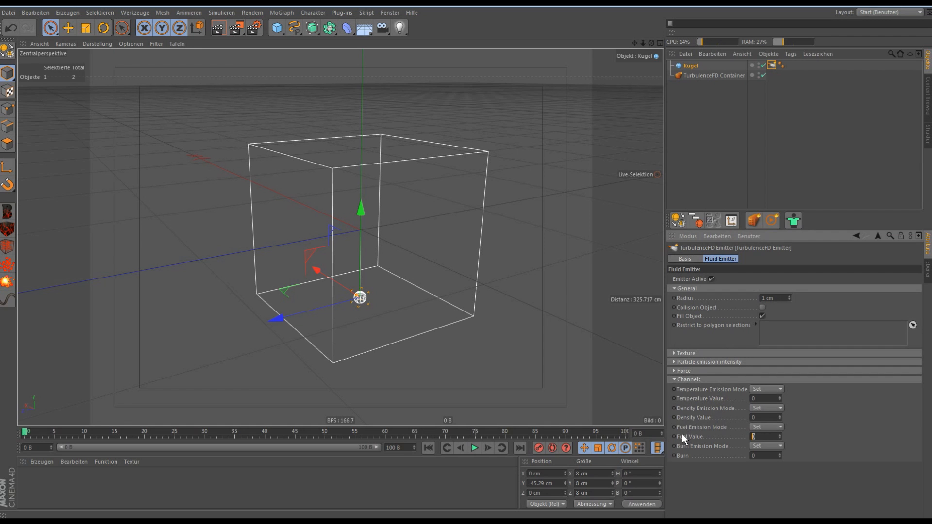
{"action": "type", "text": "1"}
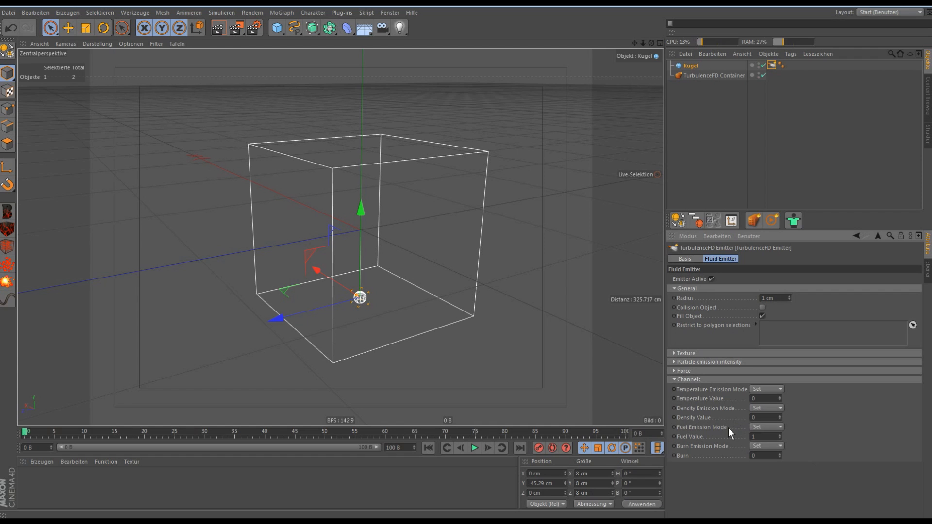
{"action": "mouse_move", "coordinate": [730, 434]}
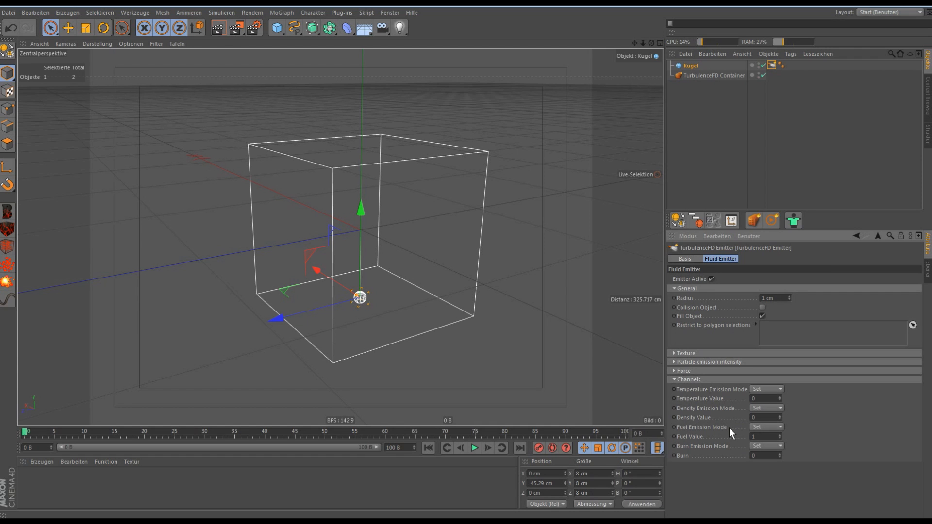
{"action": "mouse_move", "coordinate": [700, 284]}
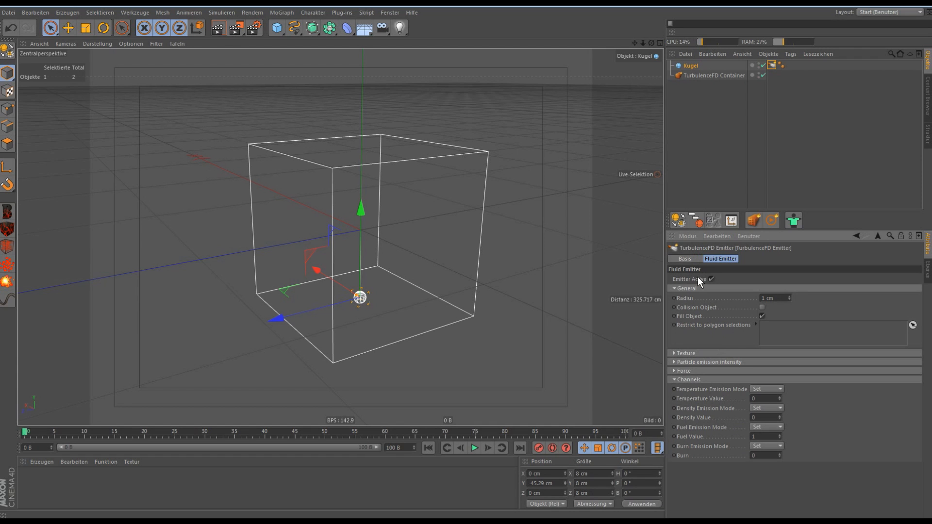
{"action": "mouse_move", "coordinate": [710, 77]}
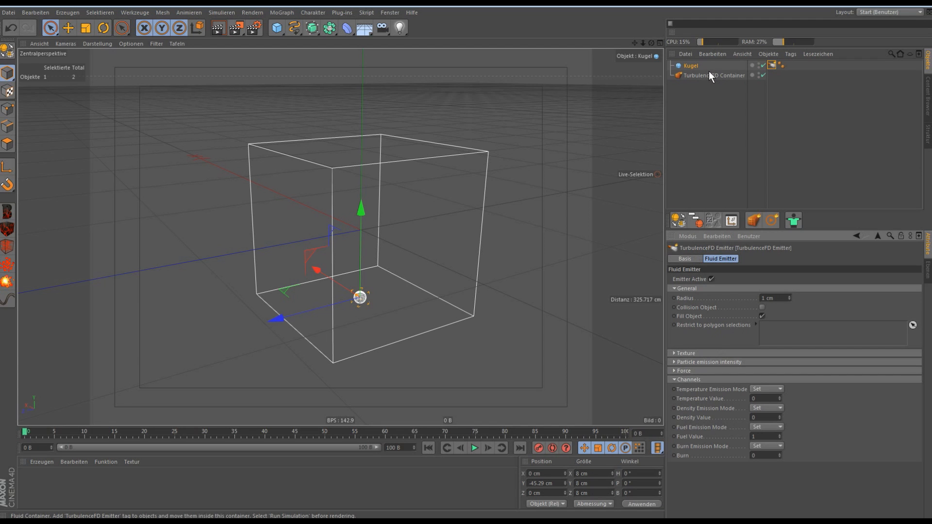
{"action": "mouse_move", "coordinate": [711, 78]}
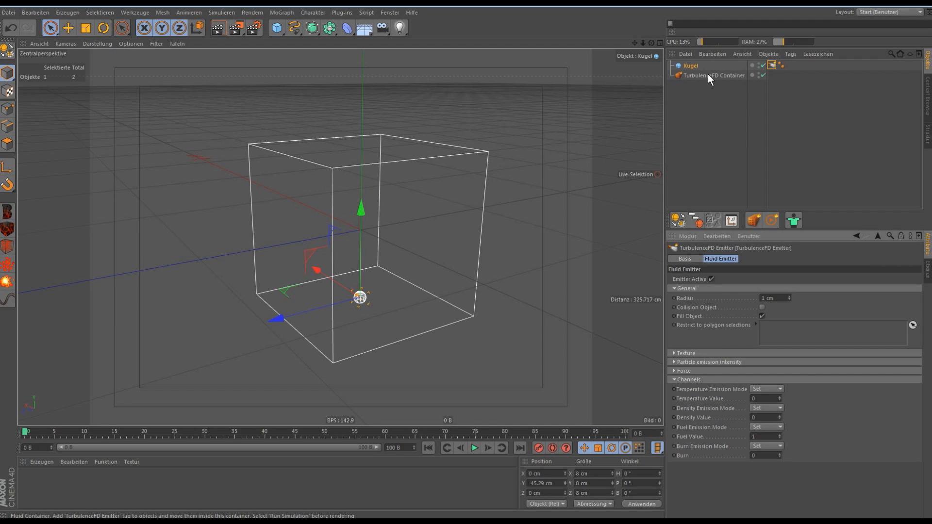
Set the container's temperature Cooling to 10 % and reveal the Fuel settings.
{"action": "left_click", "coordinate": [713, 76]}
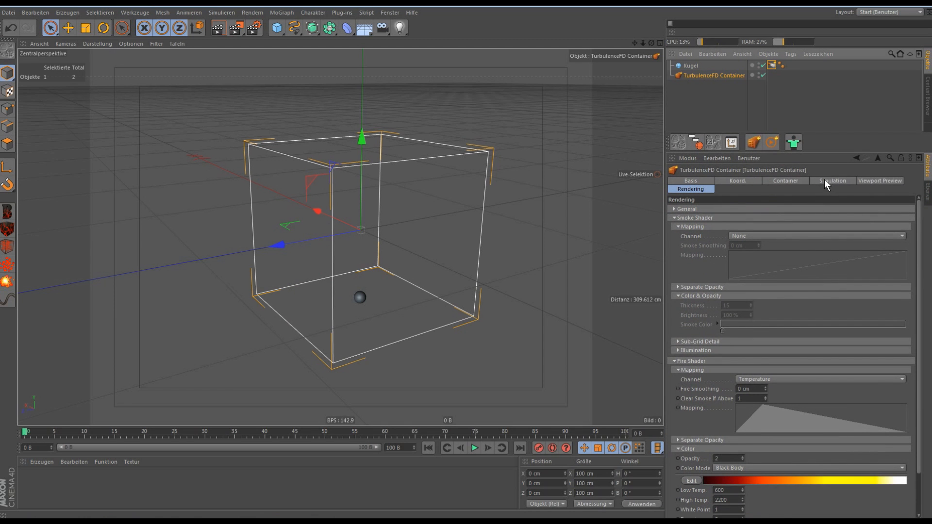
{"action": "left_click", "coordinate": [831, 181]}
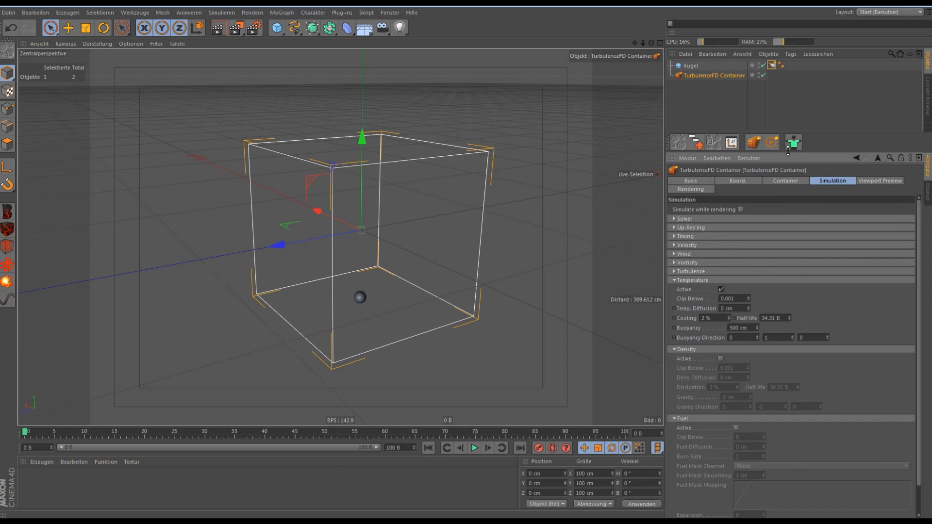
{"action": "left_click", "coordinate": [687, 271]}
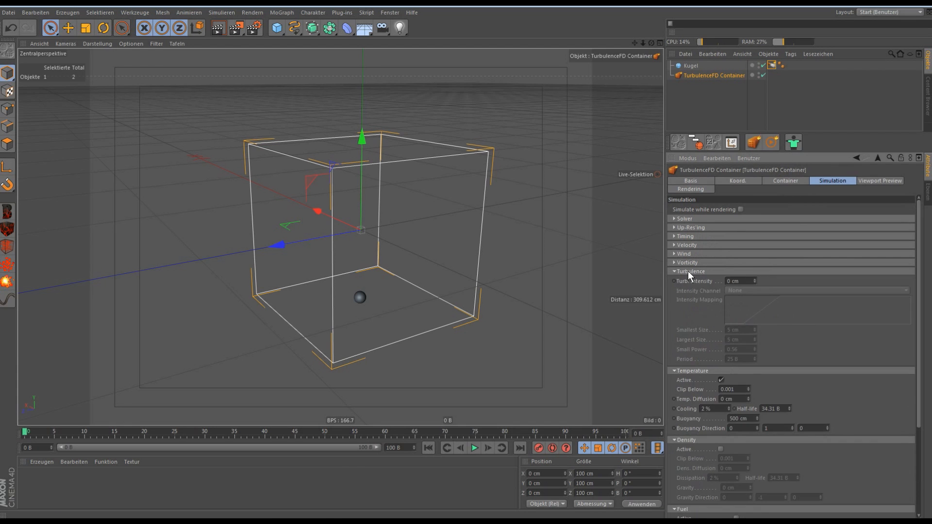
{"action": "left_click", "coordinate": [673, 271]}
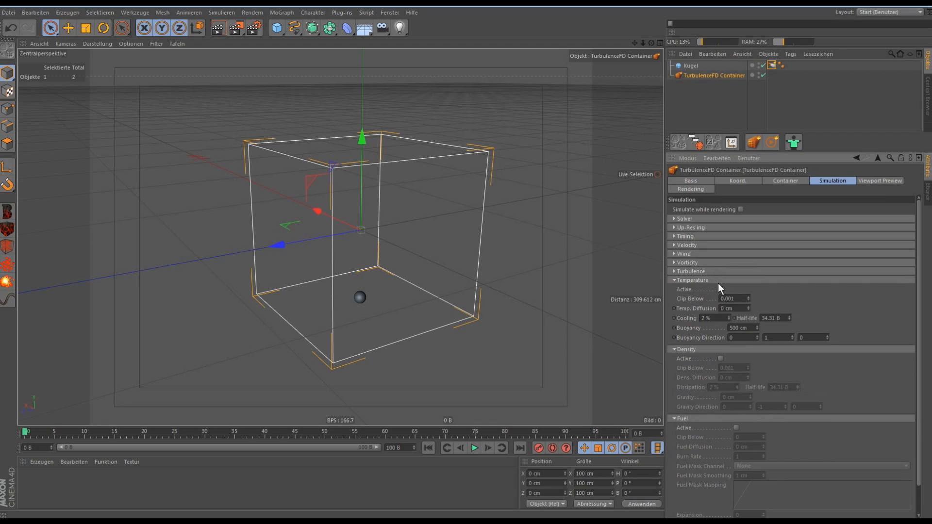
{"action": "left_click", "coordinate": [721, 289]}
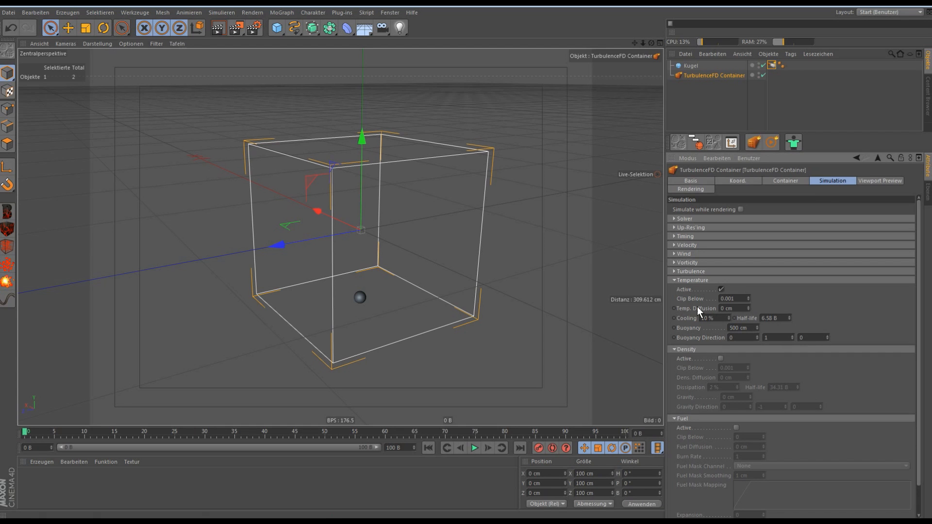
{"action": "left_click", "coordinate": [674, 281]}
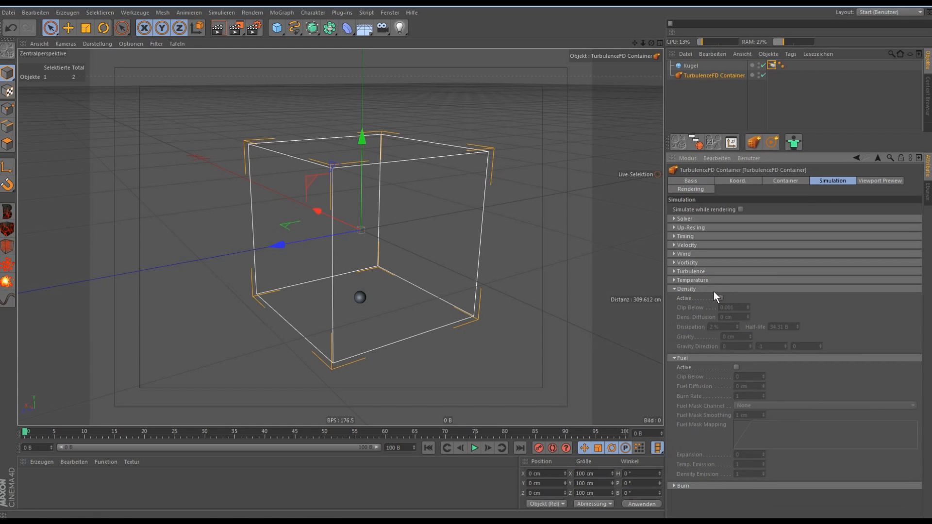
{"action": "left_click", "coordinate": [720, 297]}
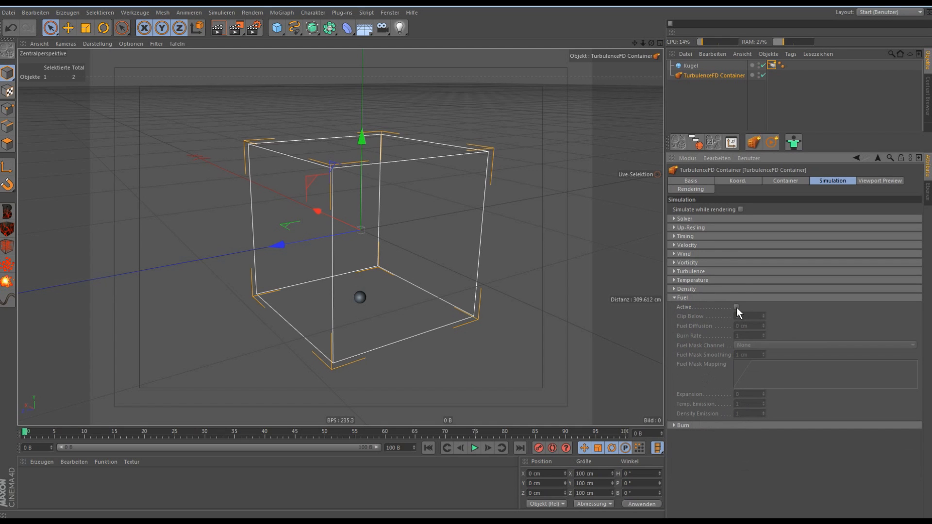
Enable Fuel with expansion 0, temperature emission 20, density emission 5, and scrub to frame 30.
{"action": "left_click", "coordinate": [736, 308]}
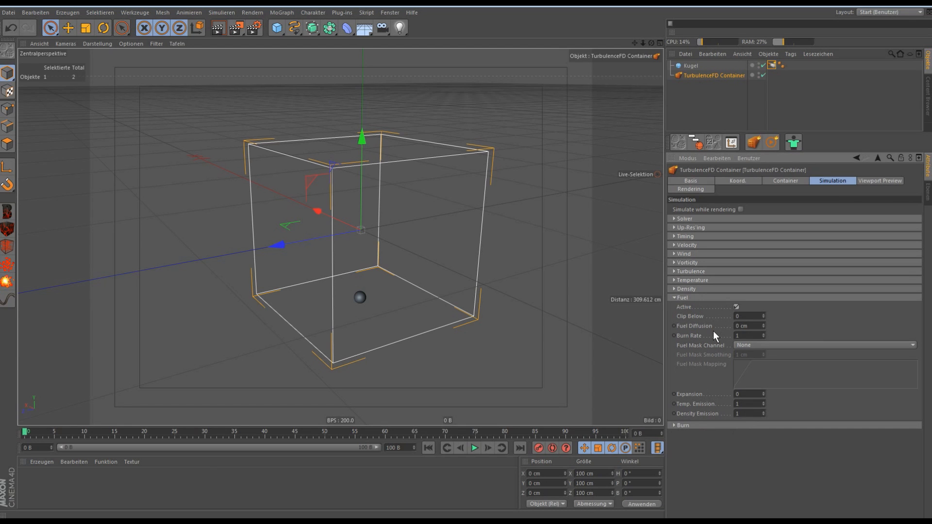
{"action": "mouse_move", "coordinate": [788, 403]}
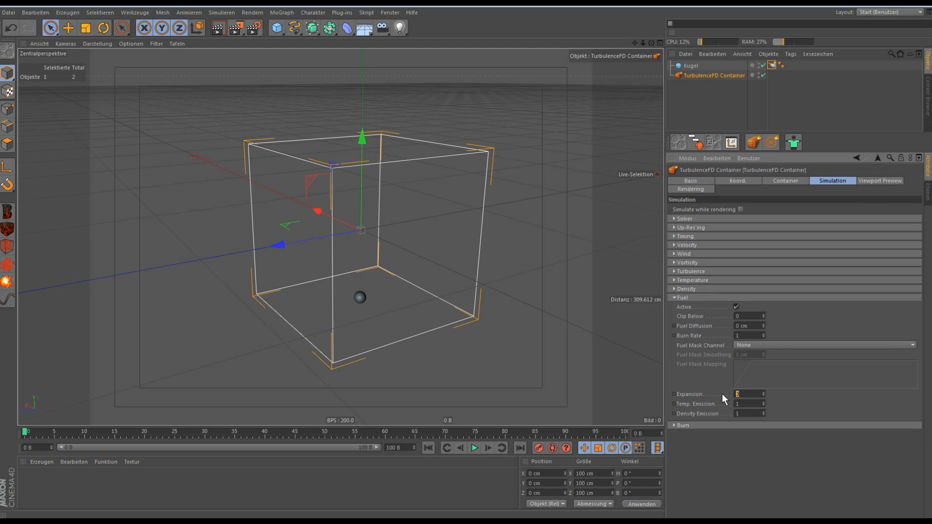
{"action": "mouse_move", "coordinate": [721, 398]}
{"action": "type", "text": "00"}
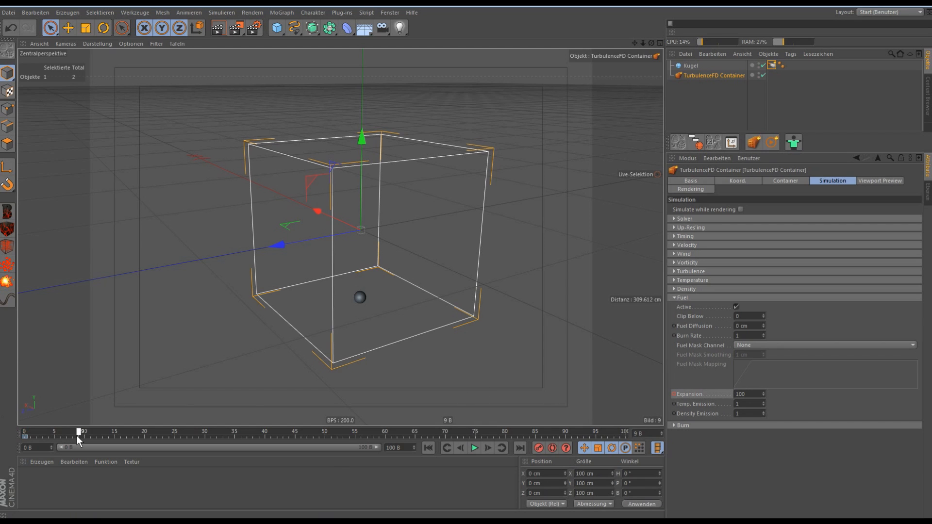
{"action": "left_click_drag", "start_coordinate": [79, 431], "coordinate": [202, 432]}
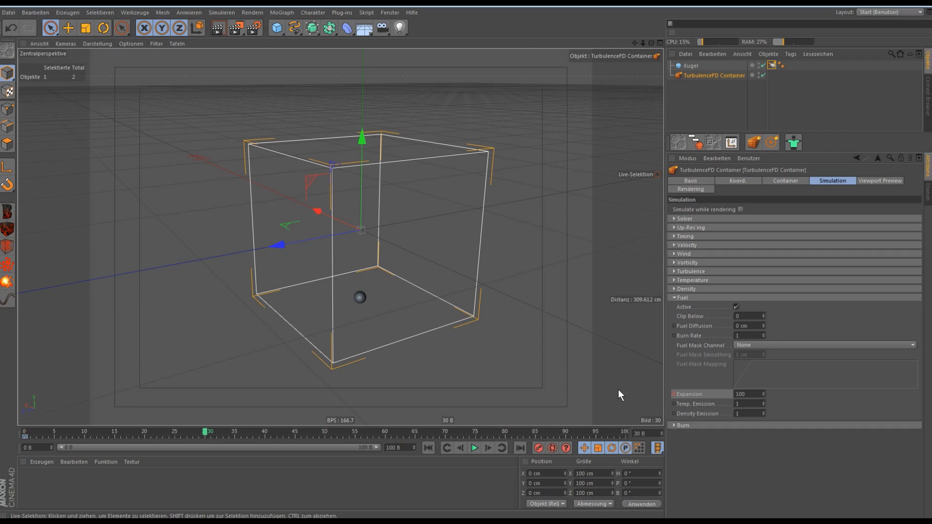
{"action": "mouse_move", "coordinate": [770, 400]}
{"action": "type", "text": "0"}
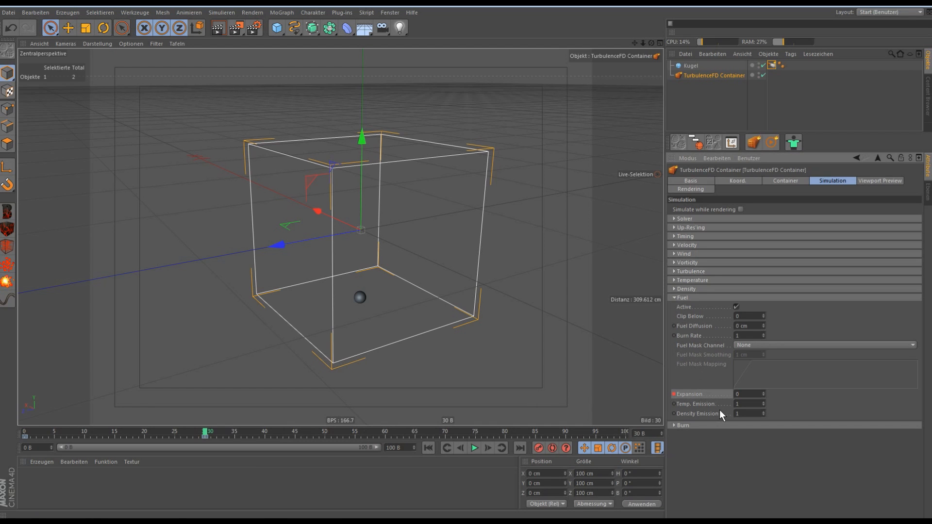
{"action": "mouse_move", "coordinate": [717, 412]}
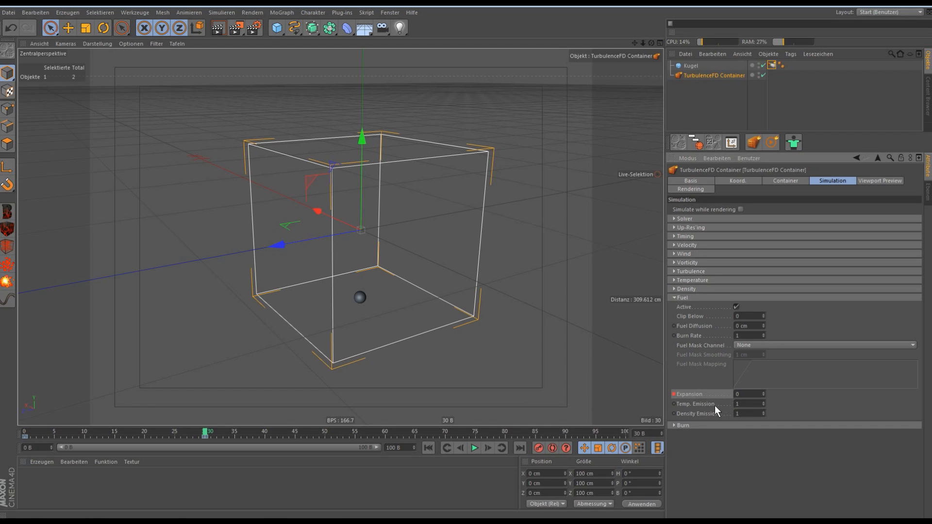
{"action": "mouse_move", "coordinate": [714, 411]}
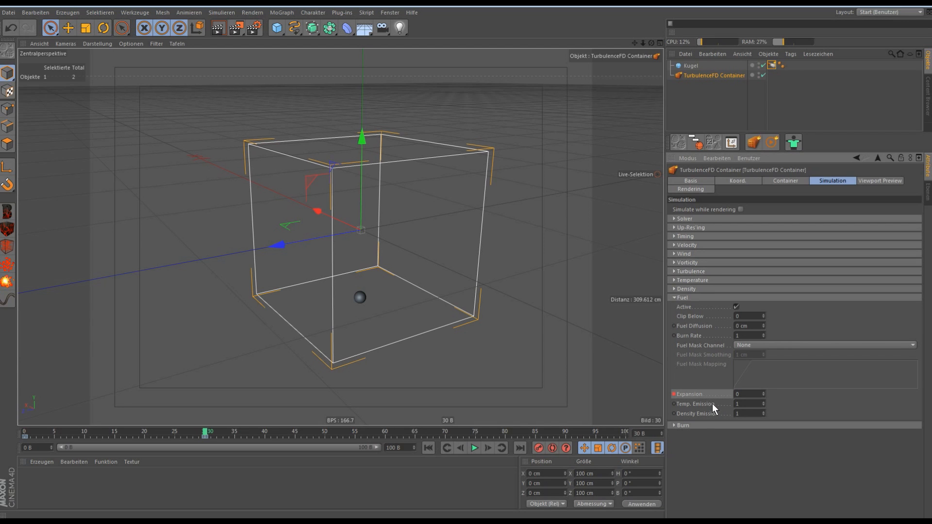
{"action": "mouse_move", "coordinate": [776, 69]}
{"action": "type", "text": "5"}
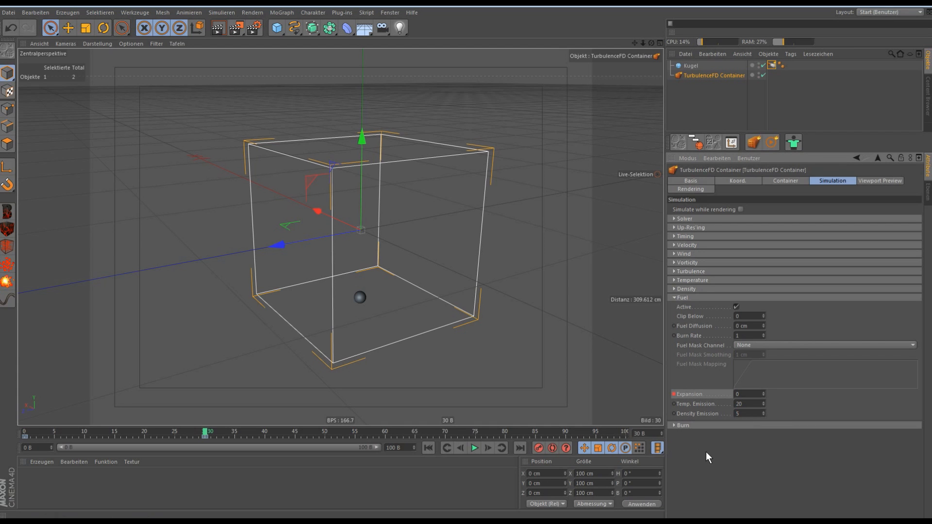
{"action": "mouse_move", "coordinate": [883, 191]}
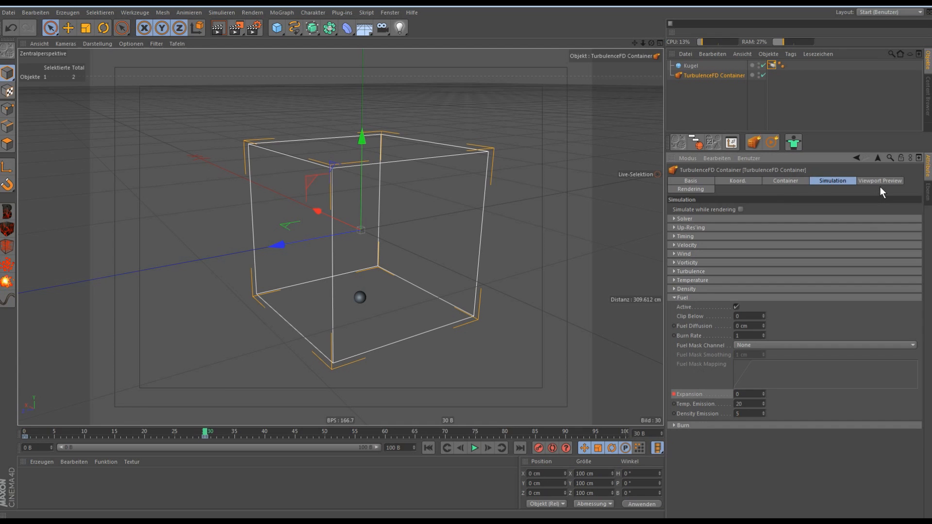
Preview the Density channel in the viewport and start the TurbulenceFD simulation.
{"action": "left_click", "coordinate": [880, 180]}
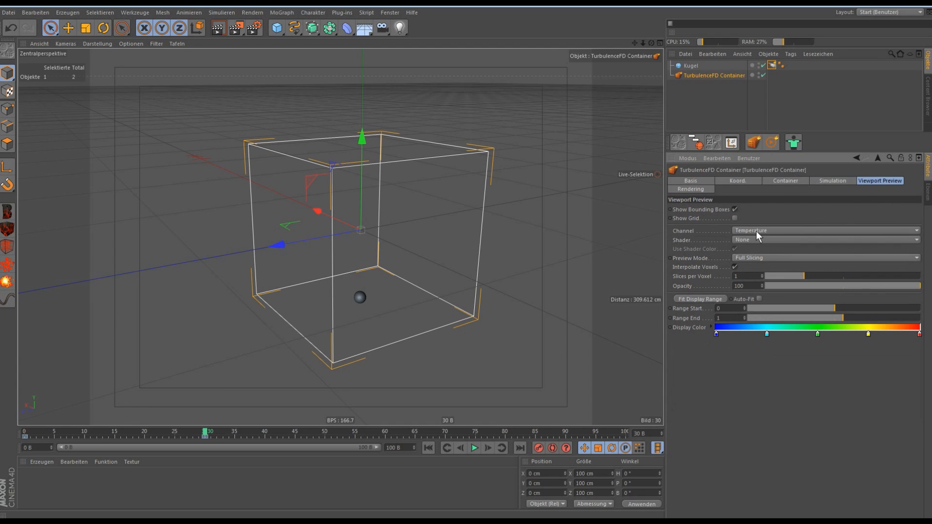
{"action": "left_click", "coordinate": [826, 230]}
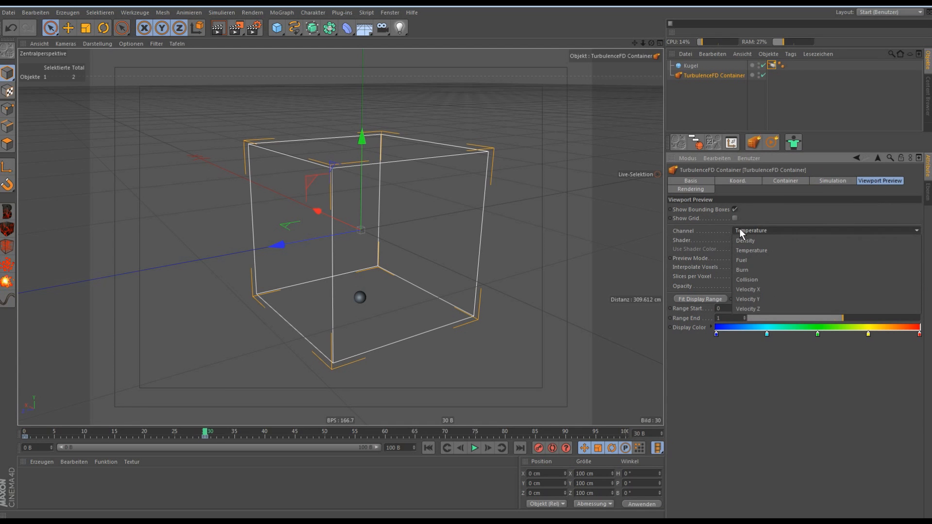
{"action": "left_click", "coordinate": [745, 241]}
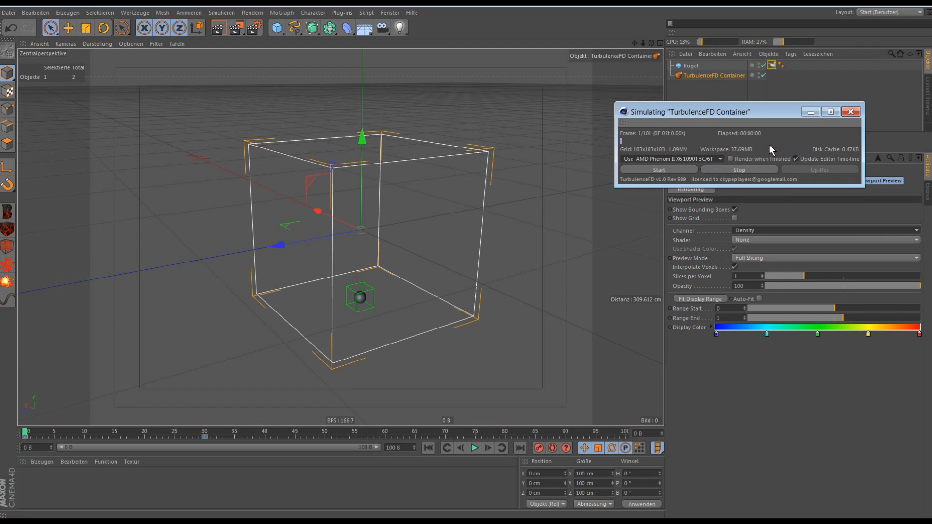
{"action": "left_click", "coordinate": [657, 170]}
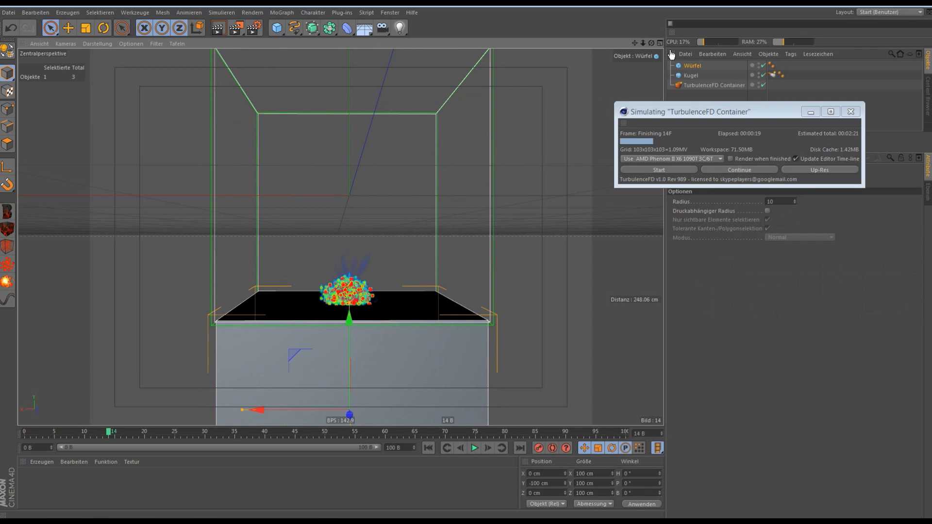
Make a cube below the sphere a zero-emission TurbulenceFD collision object and reset the simulation.
{"action": "left_click", "coordinate": [691, 74]}
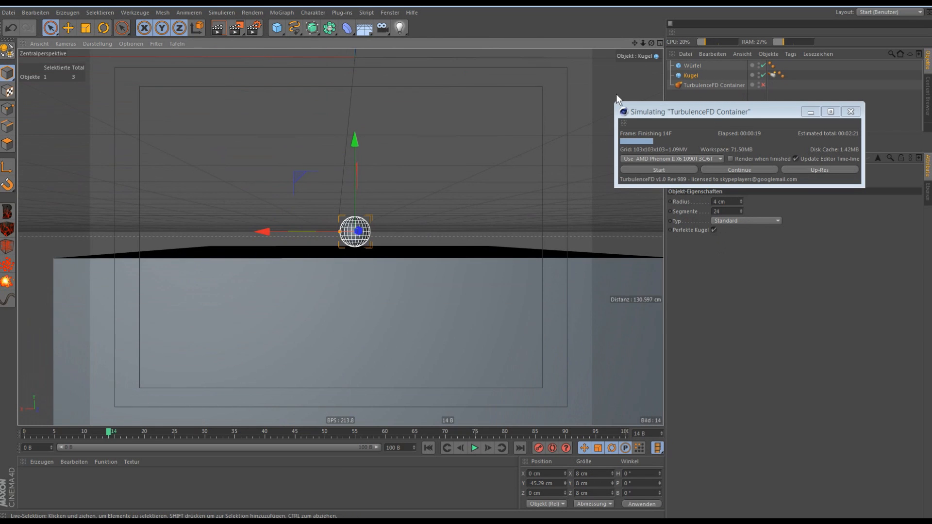
{"action": "left_click", "coordinate": [693, 65]}
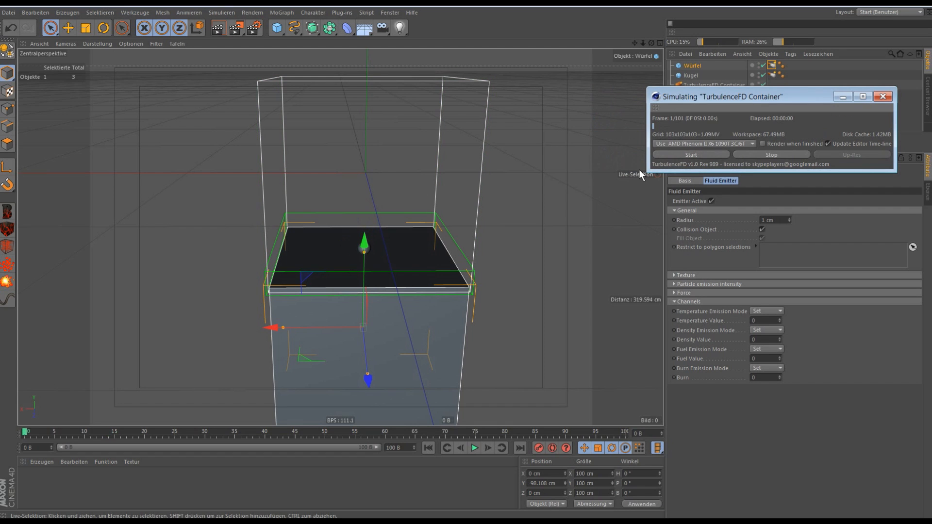
Rerun the simulation with the cube collider until a blue mushroom cloud forms.
{"action": "left_click", "coordinate": [690, 154]}
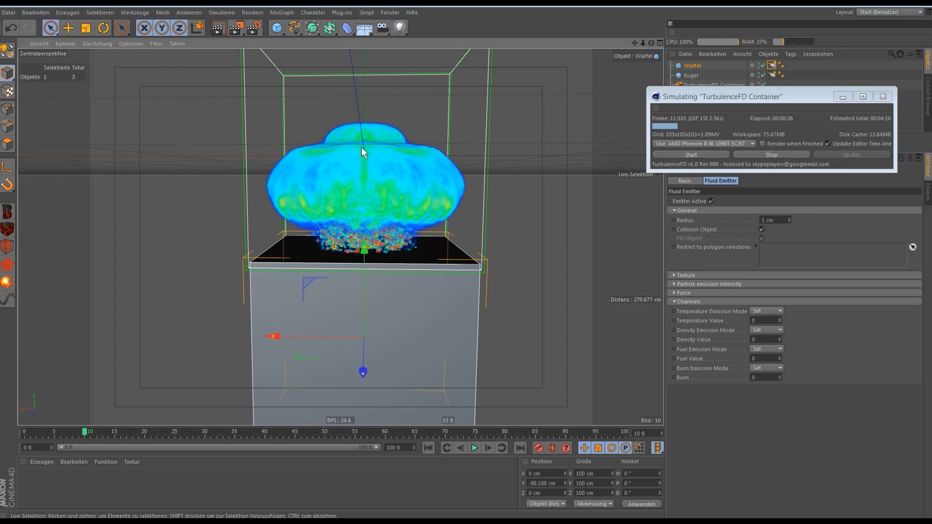
{"action": "mouse_move", "coordinate": [432, 153]}
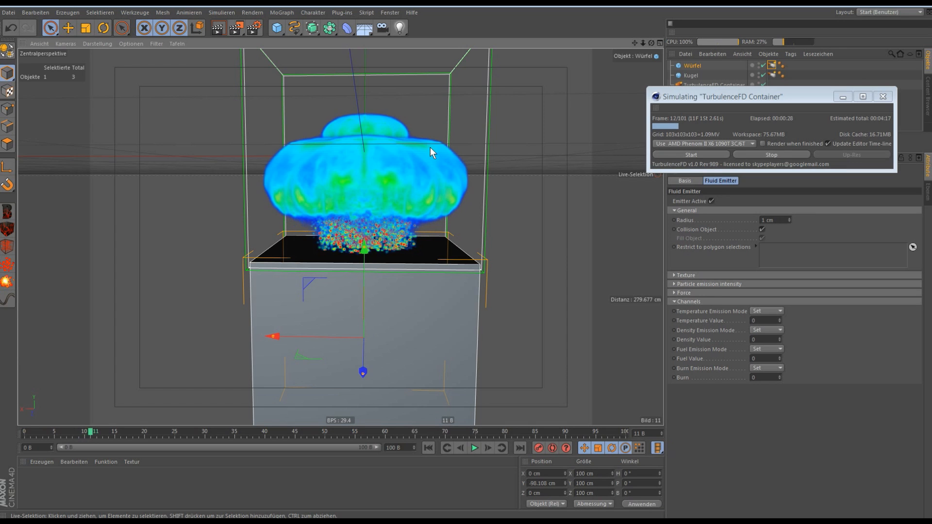
{"action": "mouse_move", "coordinate": [539, 160]}
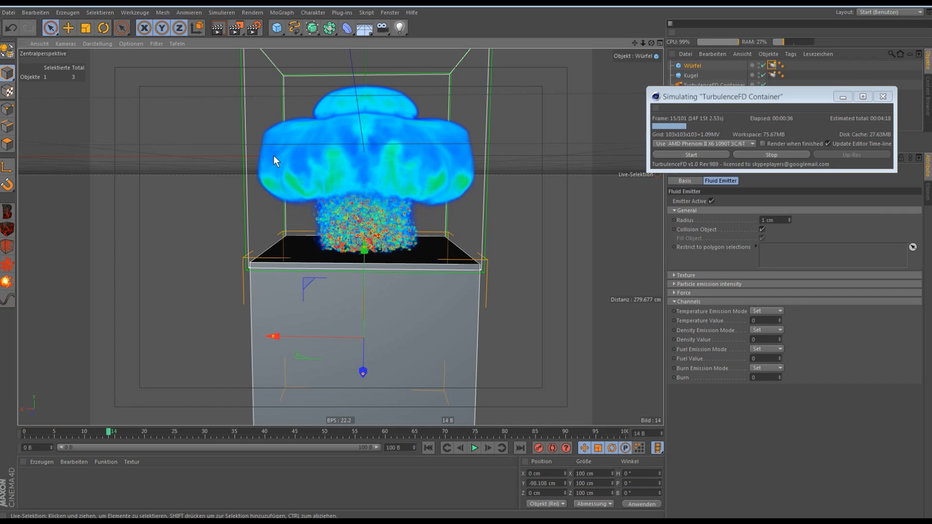
{"action": "mouse_move", "coordinate": [268, 163]}
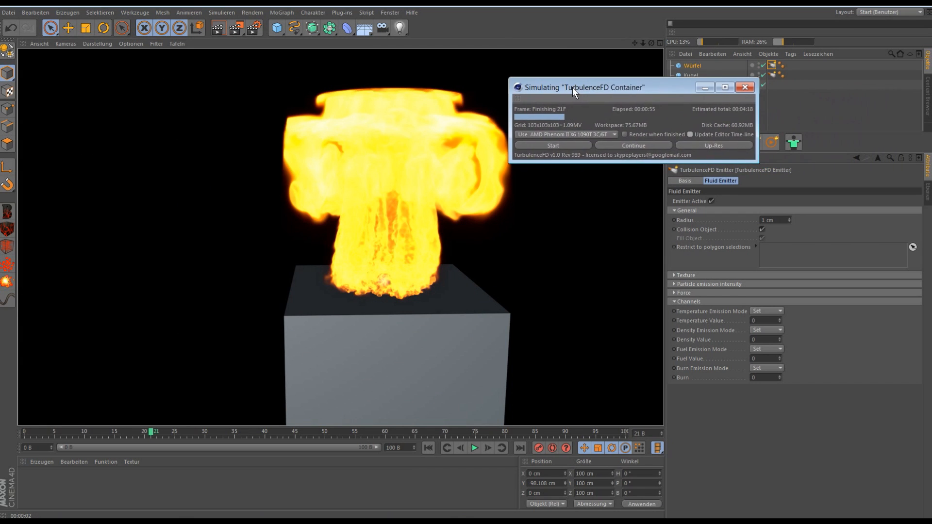
Move the simulation window aside and select the TurbulenceFD Container.
{"action": "left_click_drag", "start_coordinate": [574, 87], "coordinate": [59, 55]}
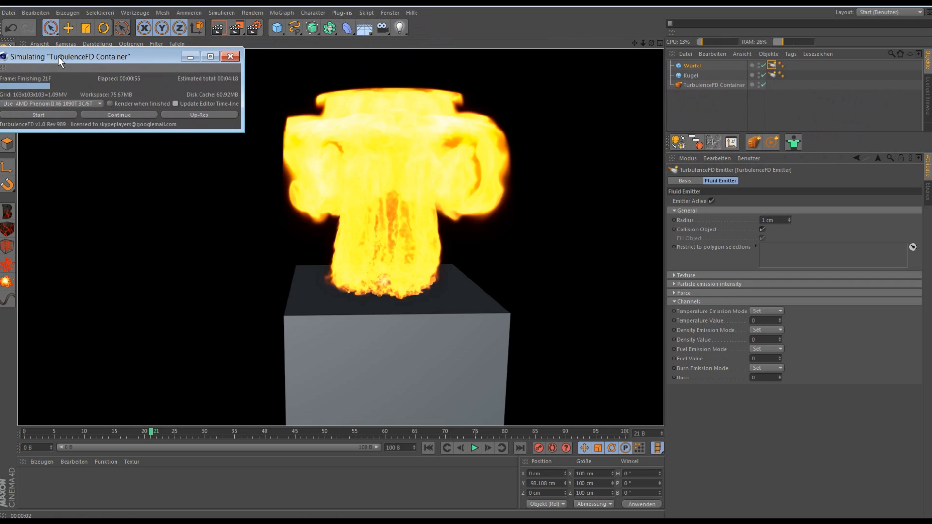
{"action": "left_click", "coordinate": [713, 85]}
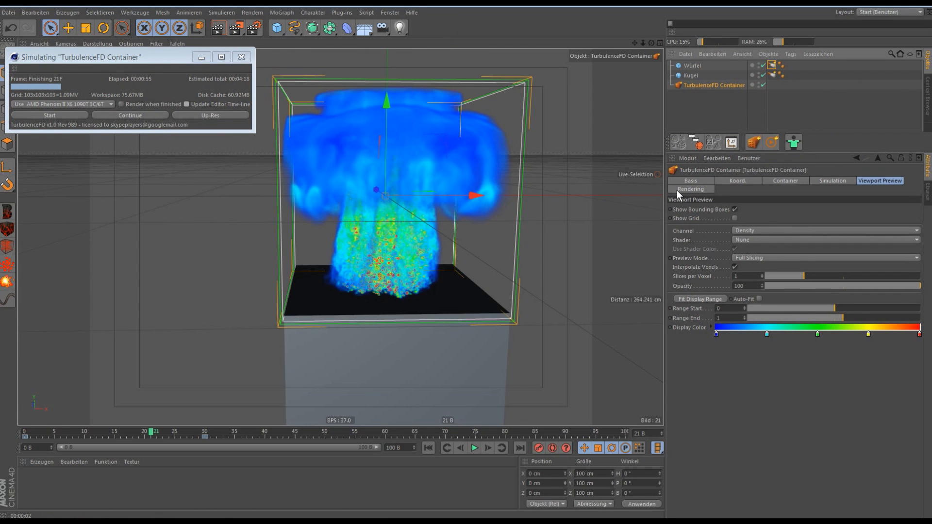
Map the smoke shader to Density, pick a dark smoke colour, and set Thickness to 1000.
{"action": "left_click", "coordinate": [690, 188]}
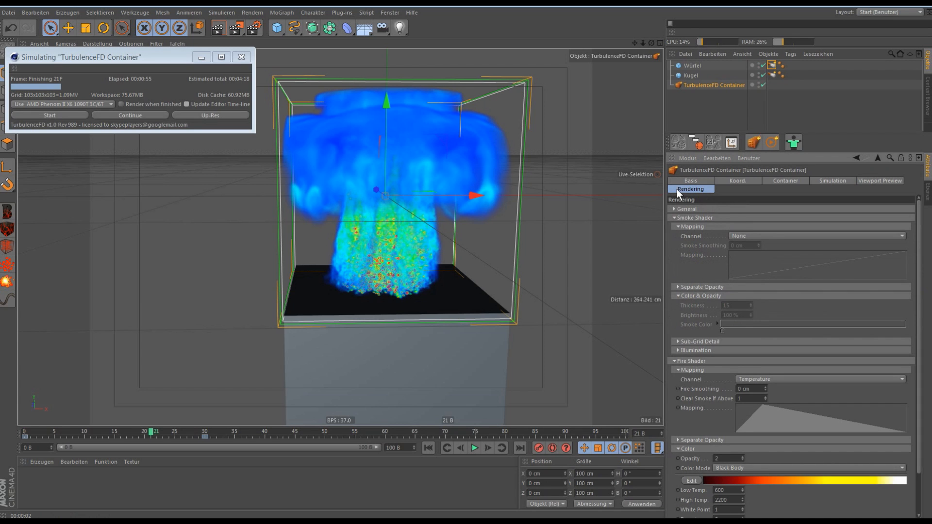
{"action": "mouse_move", "coordinate": [723, 227]}
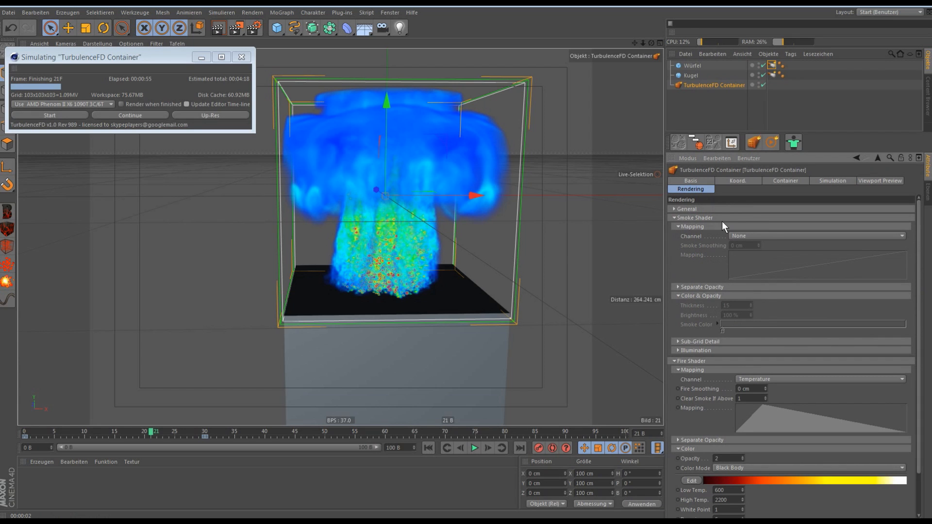
{"action": "left_click", "coordinate": [816, 236]}
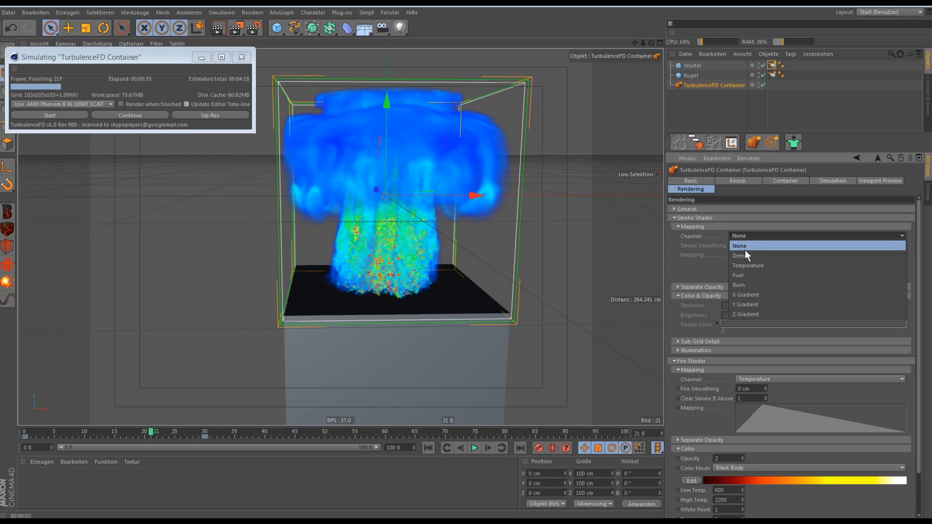
{"action": "left_click", "coordinate": [740, 256]}
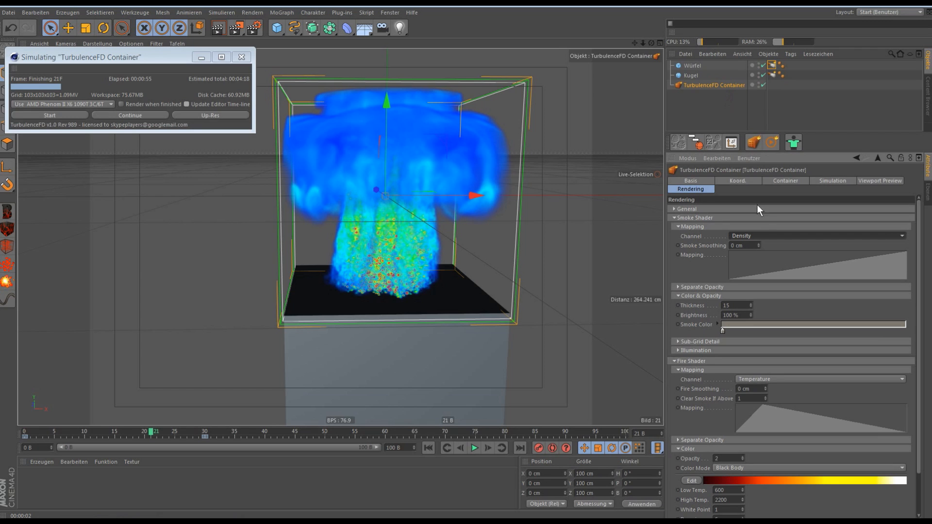
{"action": "mouse_move", "coordinate": [717, 231]}
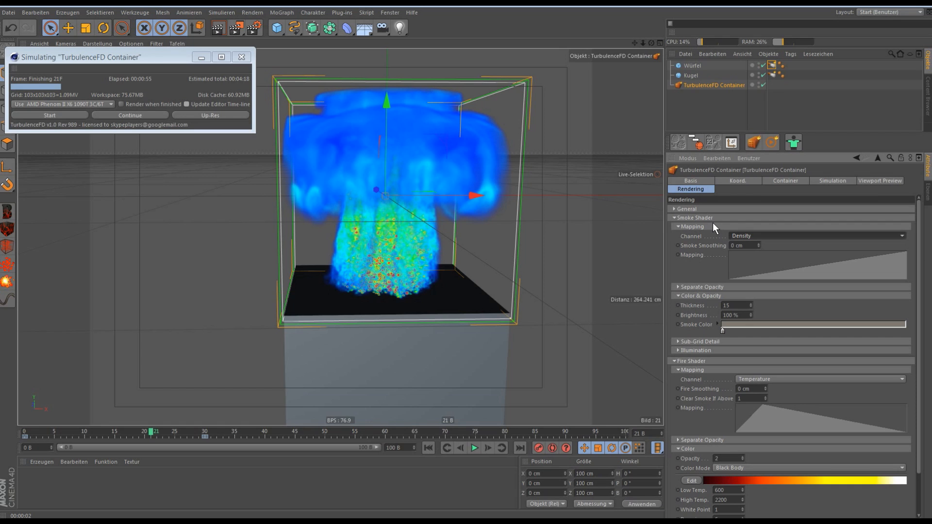
{"action": "mouse_move", "coordinate": [701, 262]}
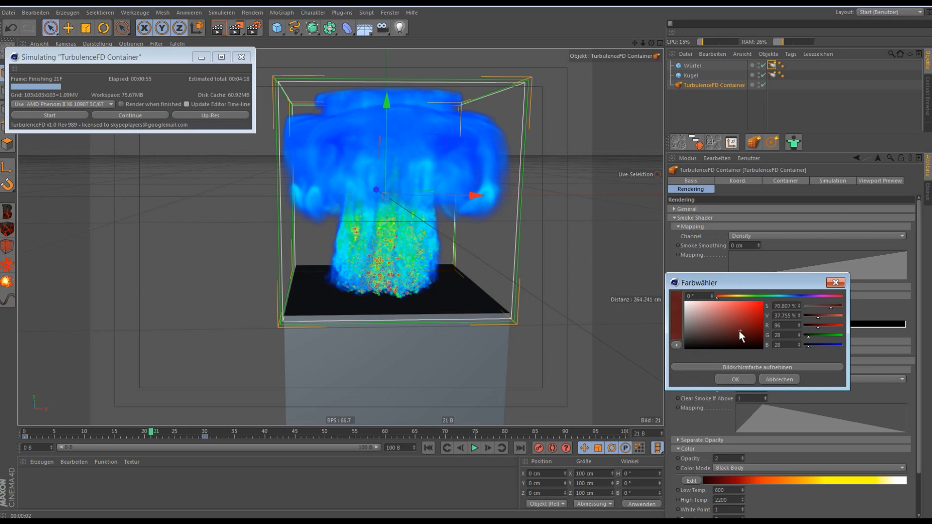
{"action": "left_click", "coordinate": [735, 379]}
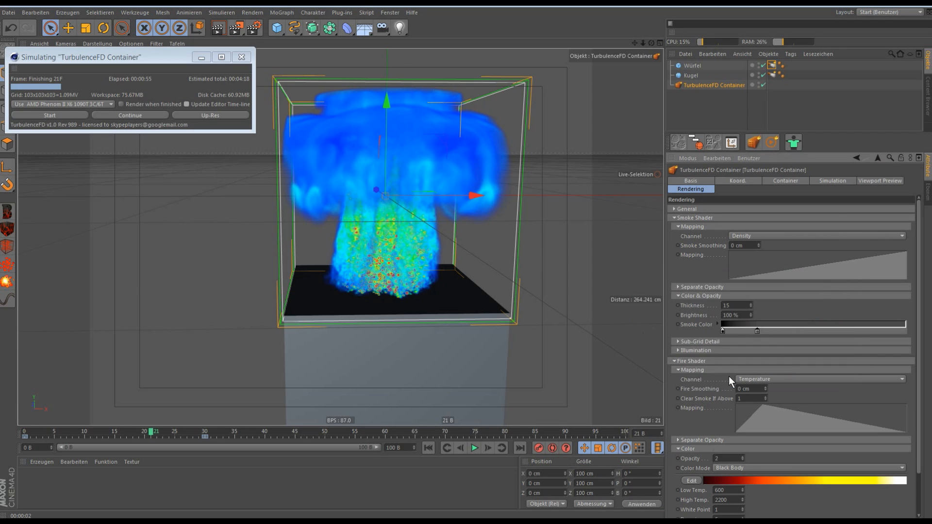
{"action": "mouse_move", "coordinate": [760, 339]}
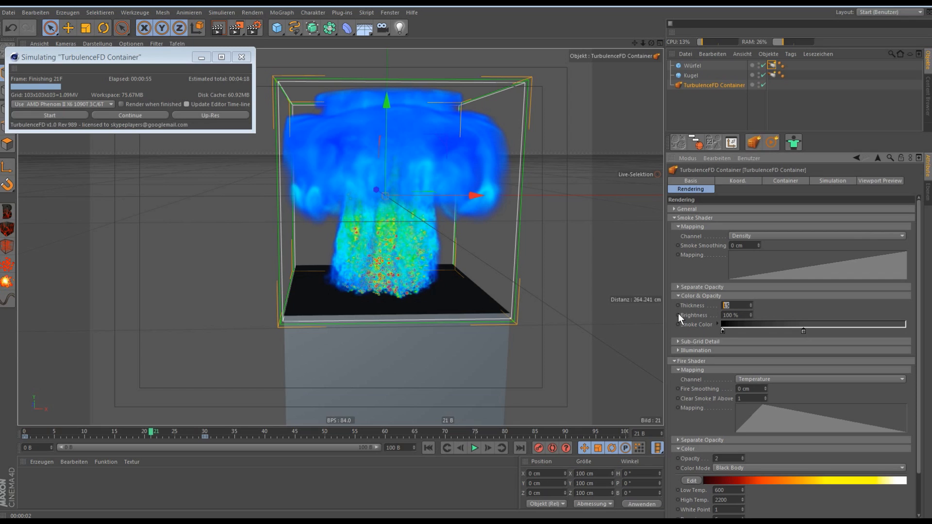
{"action": "type", "text": "1000"}
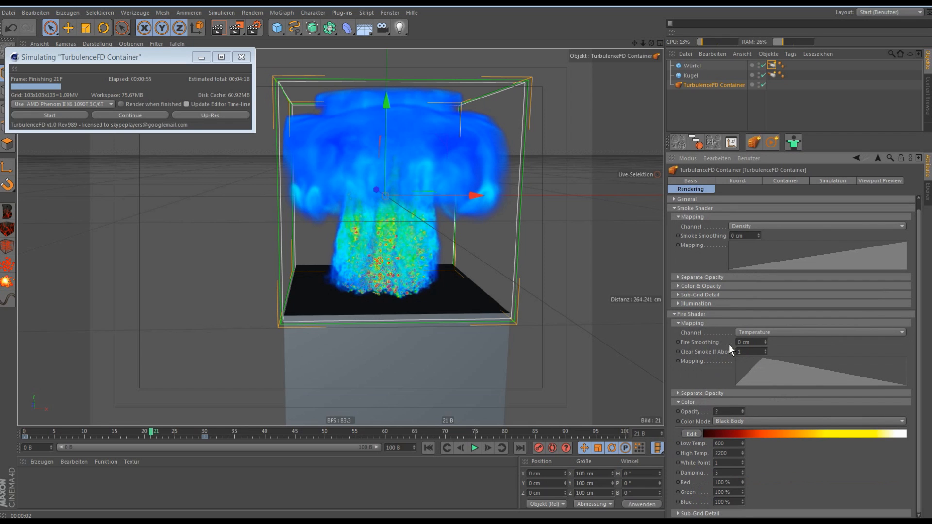
{"action": "mouse_move", "coordinate": [729, 433]}
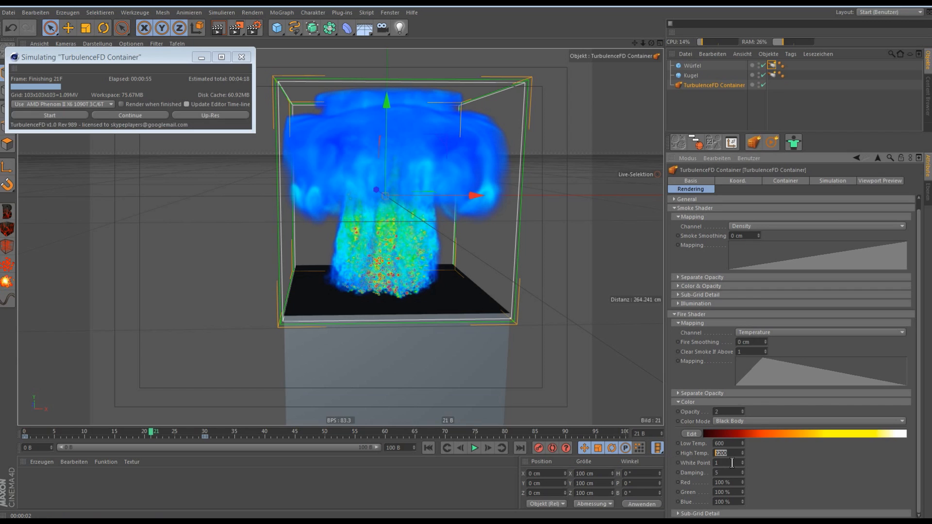
Set the fire shader's White Point to 0.34.
{"action": "left_click", "coordinate": [721, 463]}
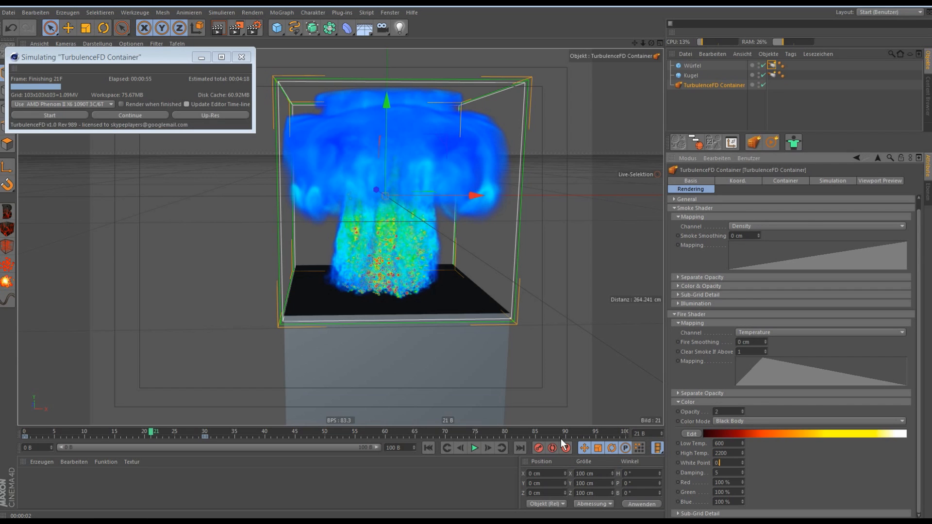
{"action": "type", "text": "0.34"}
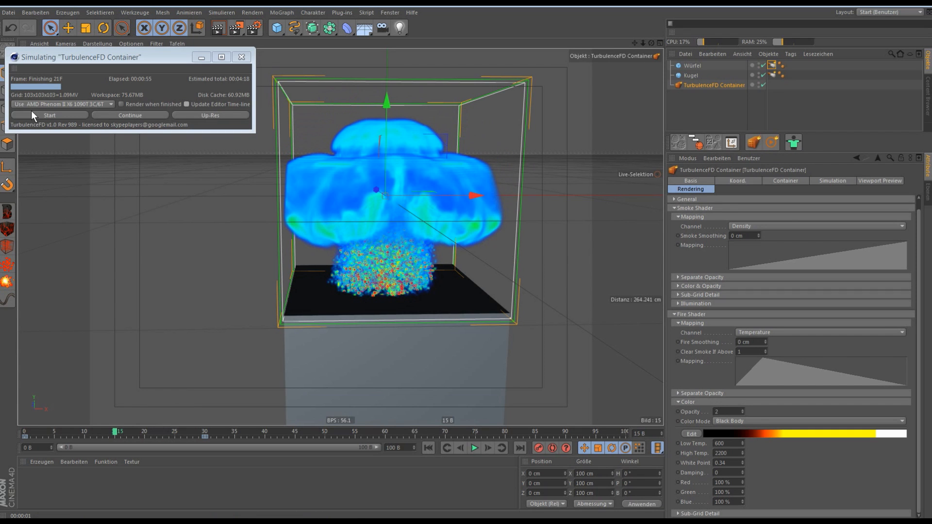
Restart the explosion simulation and scrub back, then forward to around frame 40.
{"action": "left_click", "coordinate": [48, 114]}
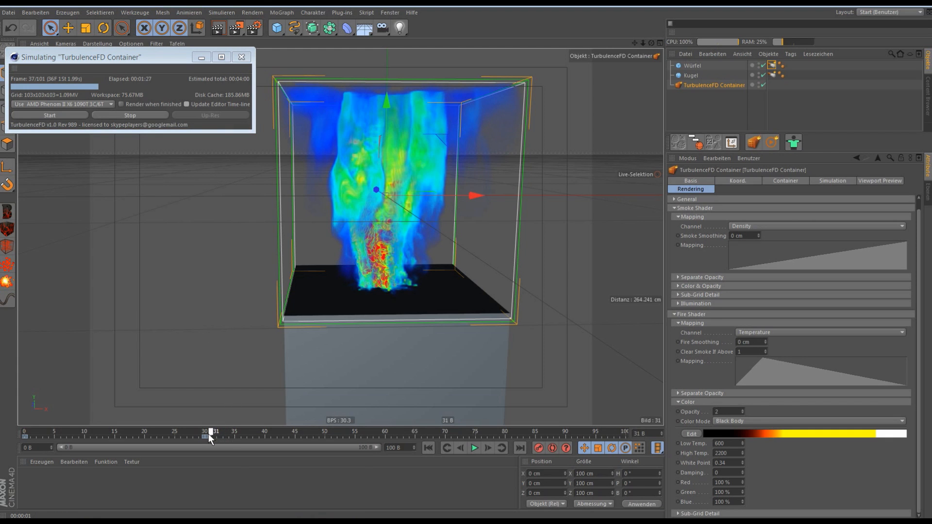
{"action": "left_click_drag", "start_coordinate": [211, 431], "coordinate": [102, 431]}
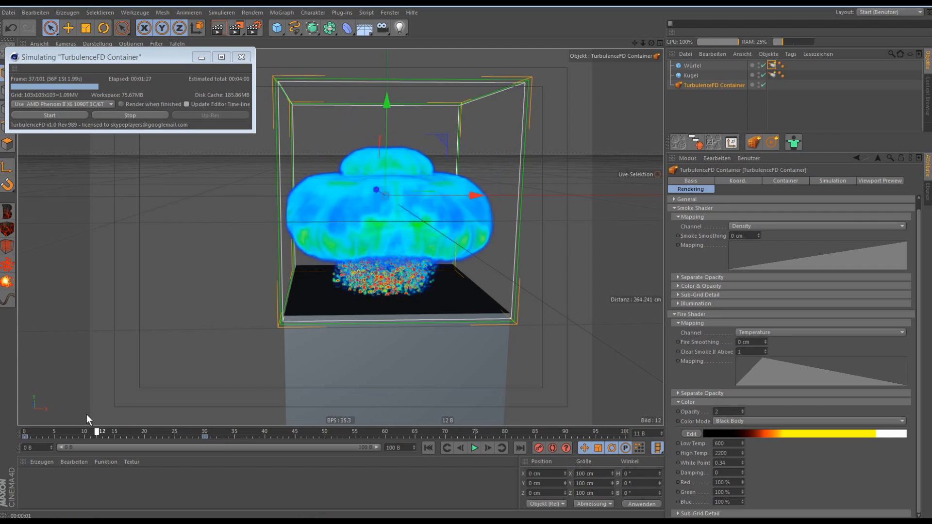
{"action": "left_click_drag", "start_coordinate": [103, 432], "coordinate": [285, 432]}
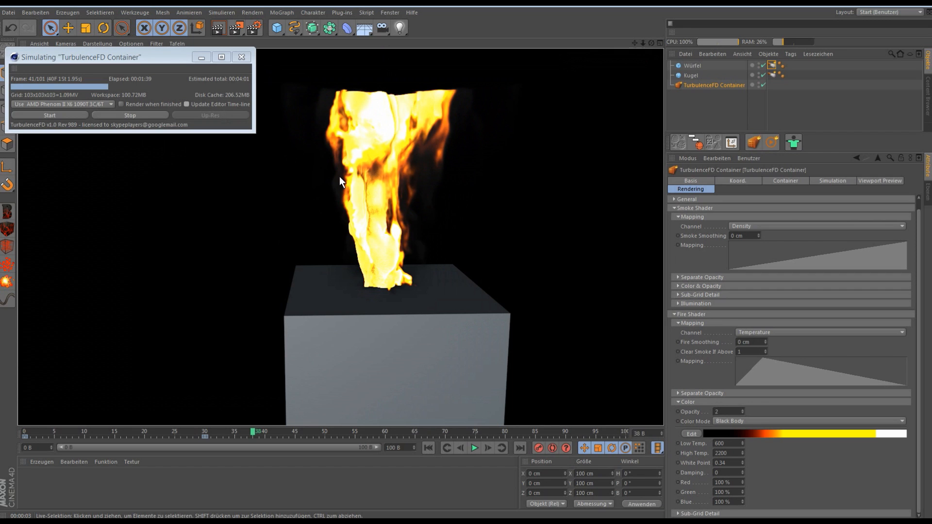
Add a Background object to the scene.
{"action": "left_click", "coordinate": [382, 28]}
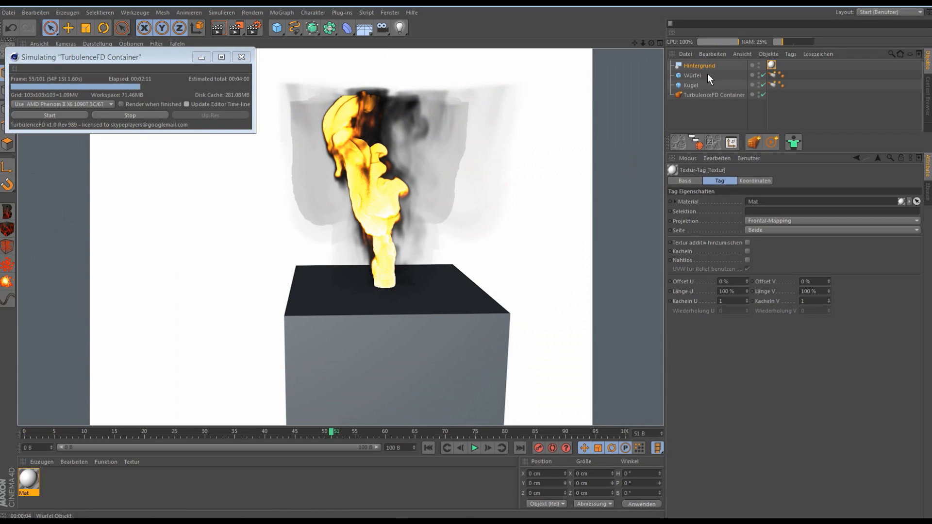
Select the TurbulenceFD Container and expand its Simulation tab's Temperature settings.
{"action": "left_click", "coordinate": [716, 95]}
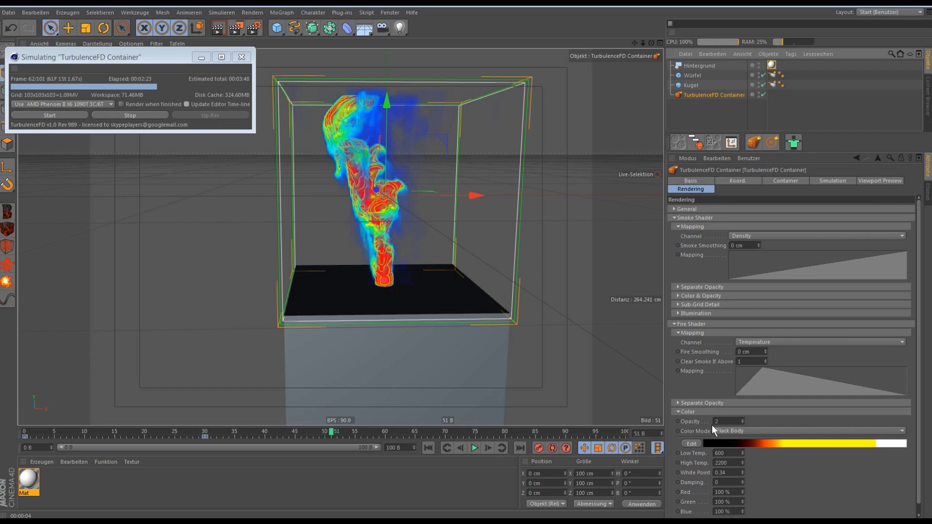
{"action": "left_click", "coordinate": [832, 180]}
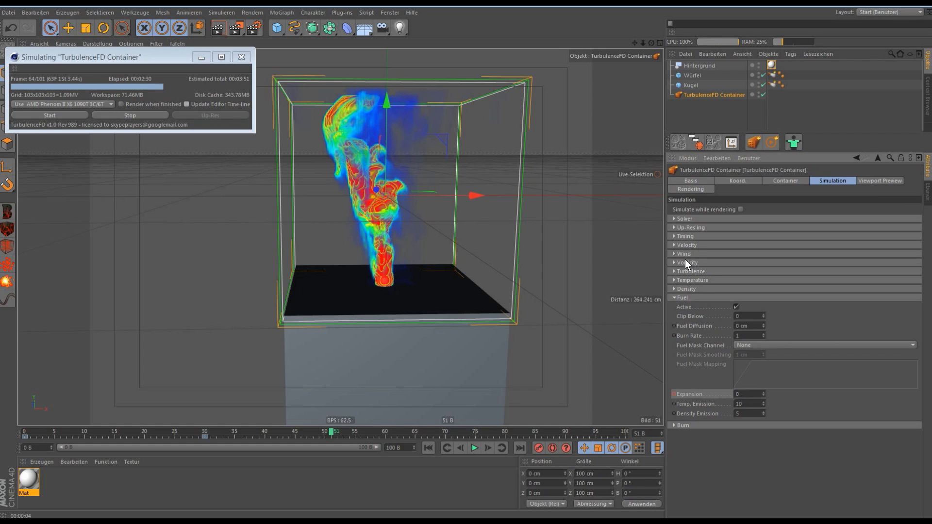
{"action": "left_click", "coordinate": [690, 280]}
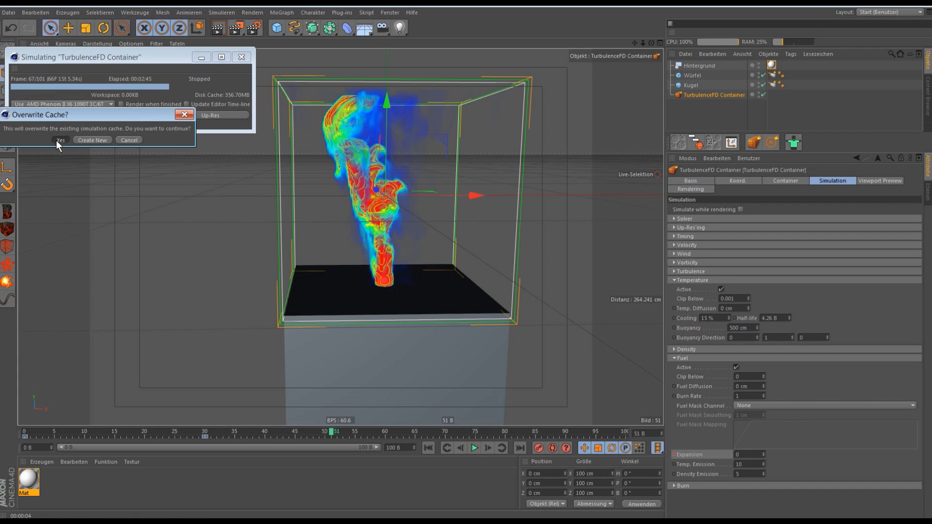
Overwrite the cache, enable Update Editor Time-line, and scrub the early explosion frames.
{"action": "left_click", "coordinate": [58, 139]}
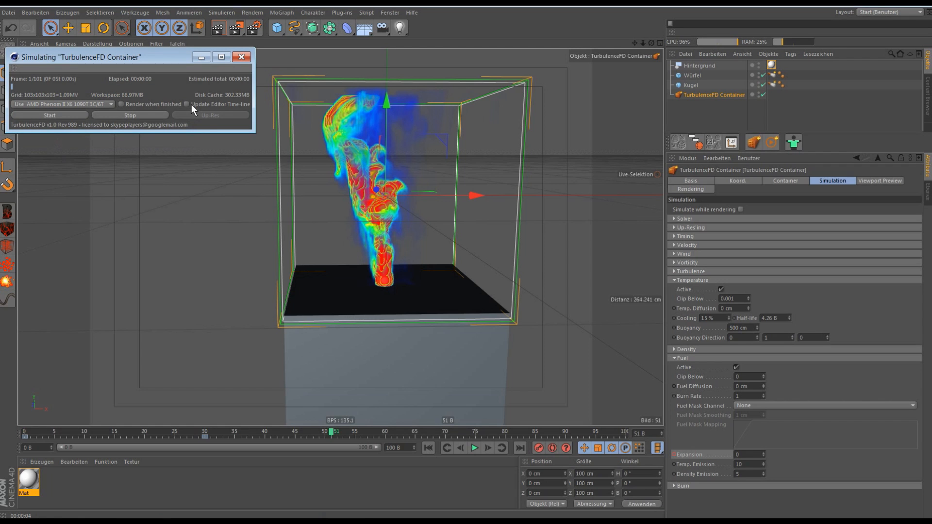
{"action": "left_click", "coordinate": [186, 104]}
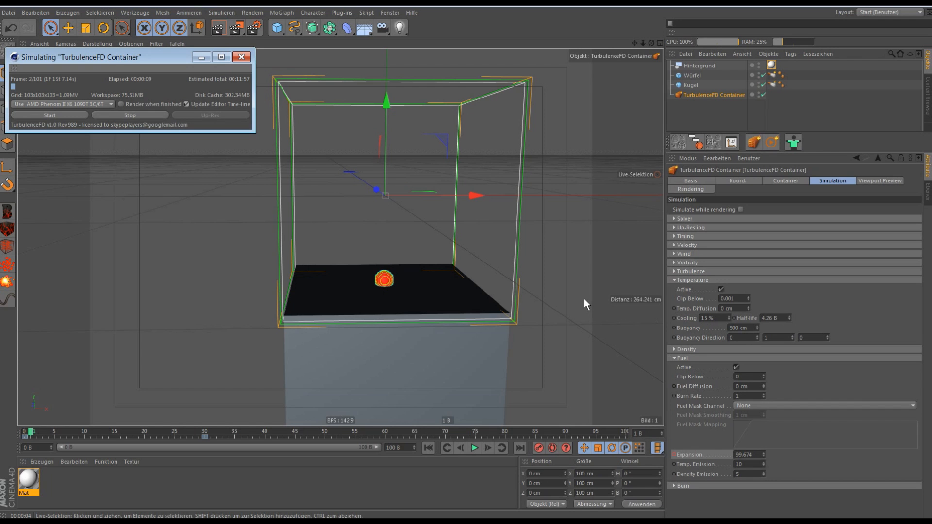
{"action": "mouse_move", "coordinate": [613, 312]}
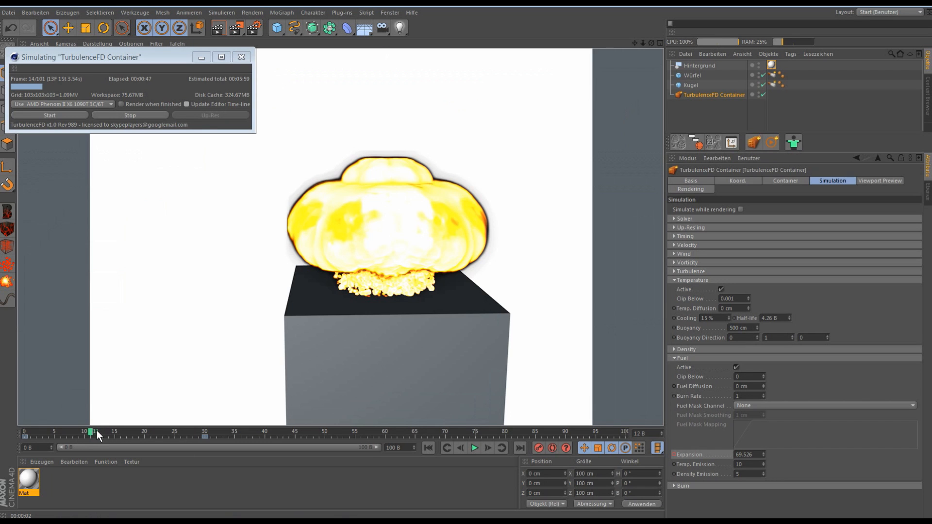
{"action": "left_click_drag", "start_coordinate": [90, 432], "coordinate": [138, 431]}
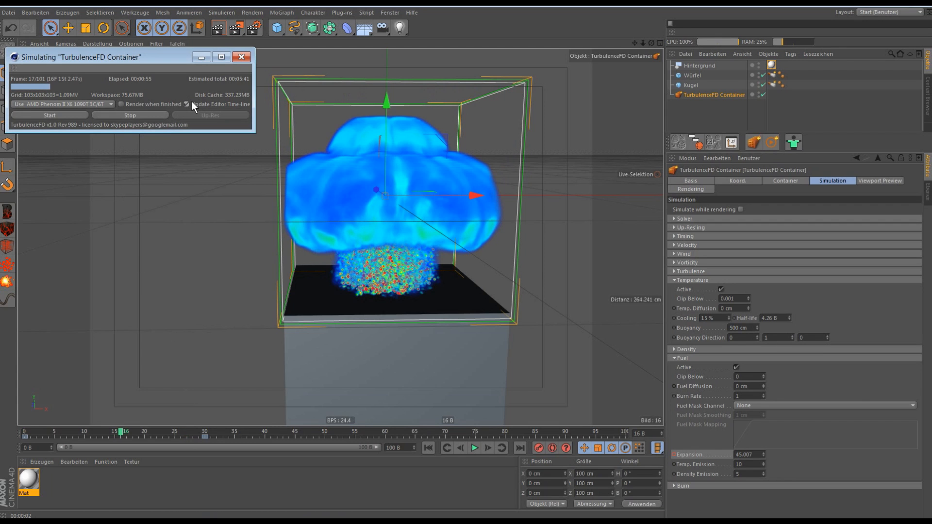
Turn off Update Editor Time-line and show the container's resolution and cache settings.
{"action": "left_click", "coordinate": [186, 104]}
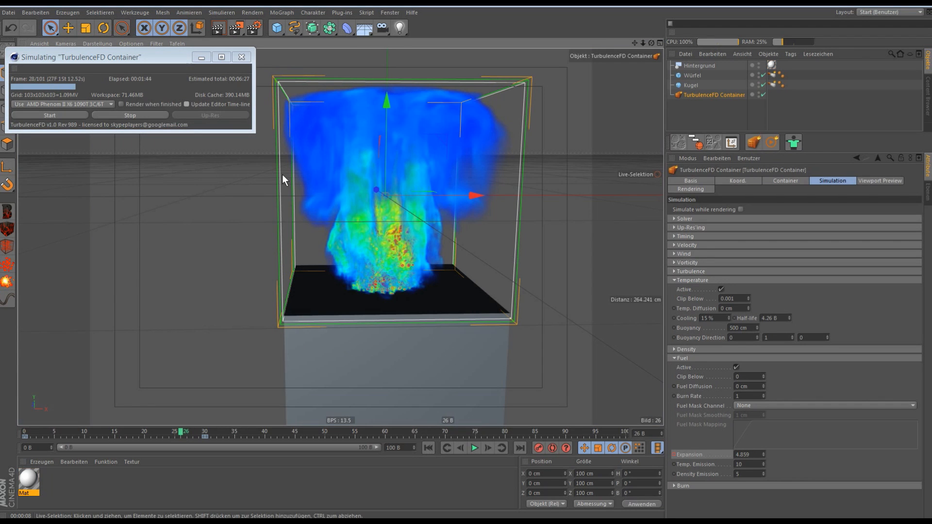
{"action": "mouse_move", "coordinate": [263, 179]}
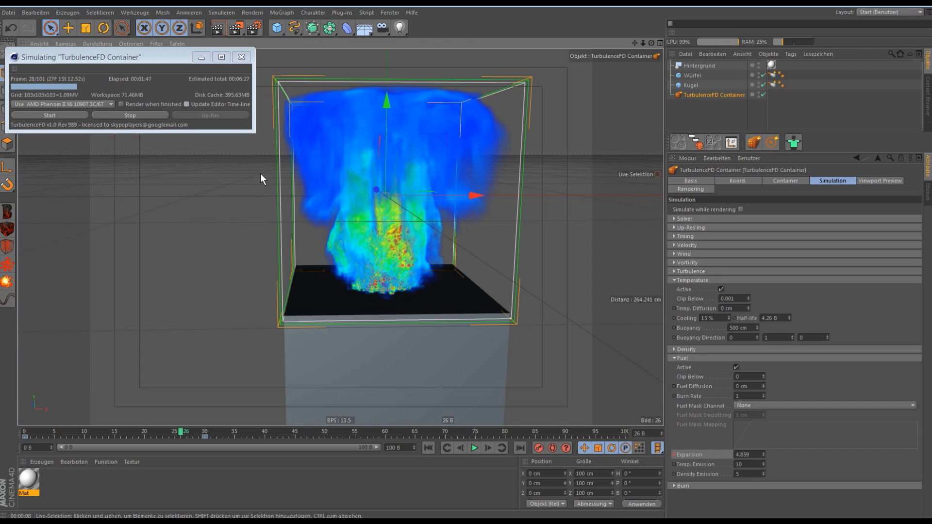
{"action": "mouse_move", "coordinate": [304, 215]}
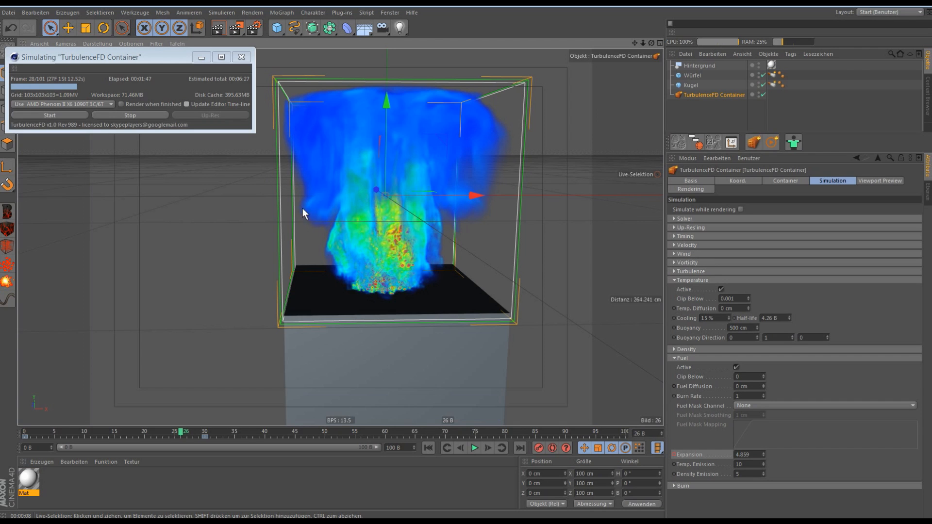
{"action": "mouse_move", "coordinate": [380, 263]}
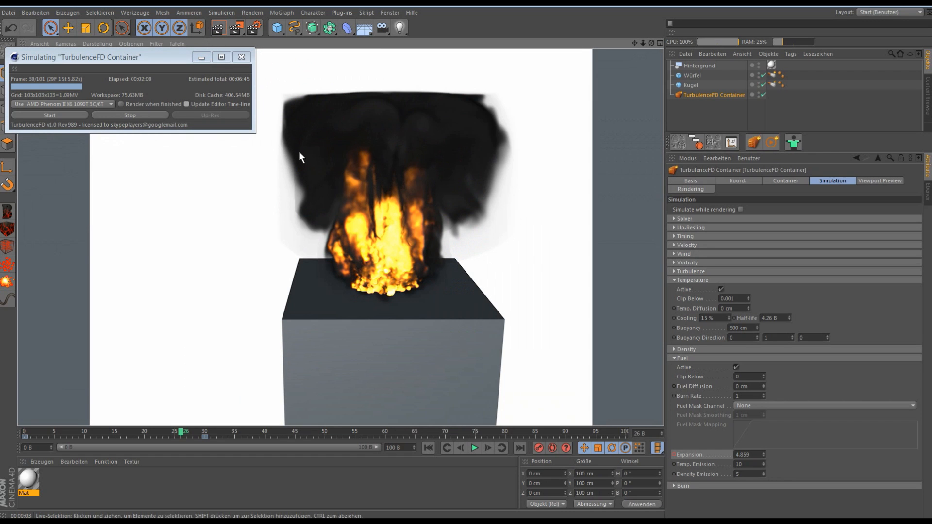
{"action": "mouse_move", "coordinate": [282, 173]}
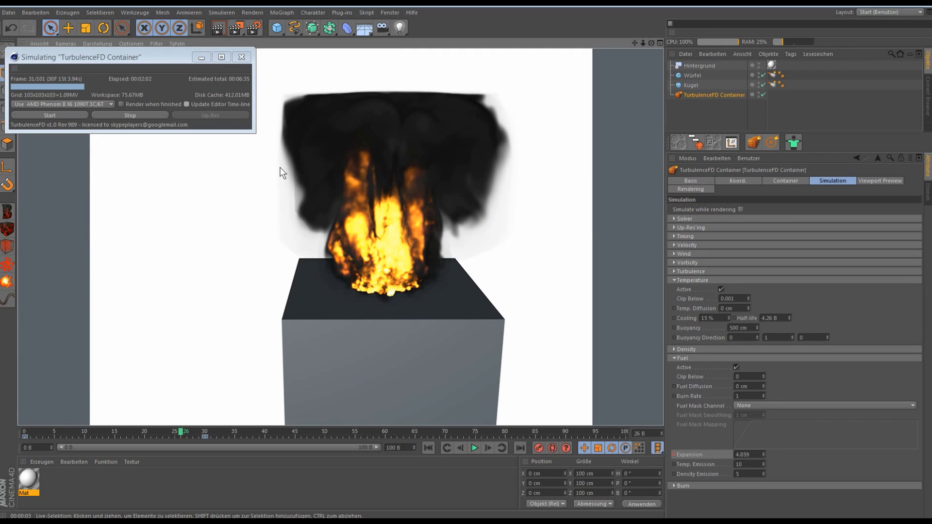
{"action": "left_click", "coordinate": [785, 181]}
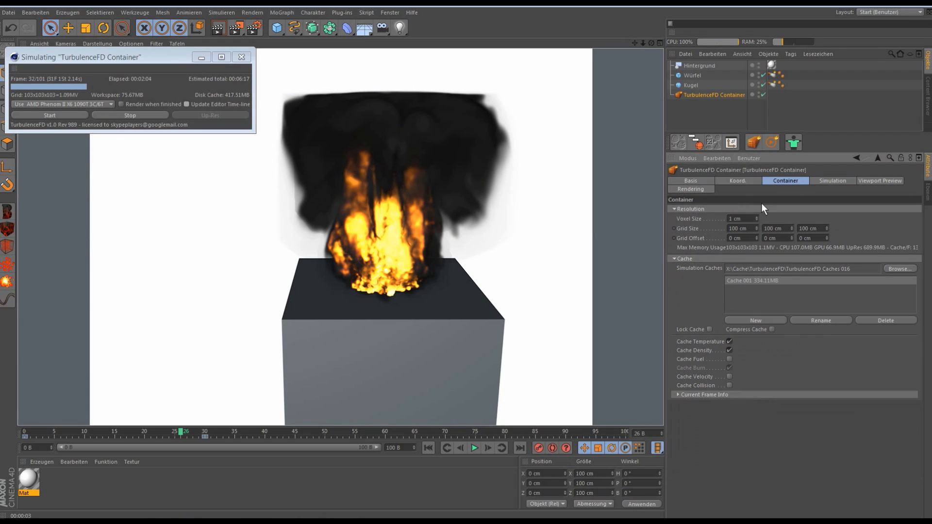
Close the viewport render and return to the container's Simulation settings.
{"action": "left_click", "coordinate": [742, 218]}
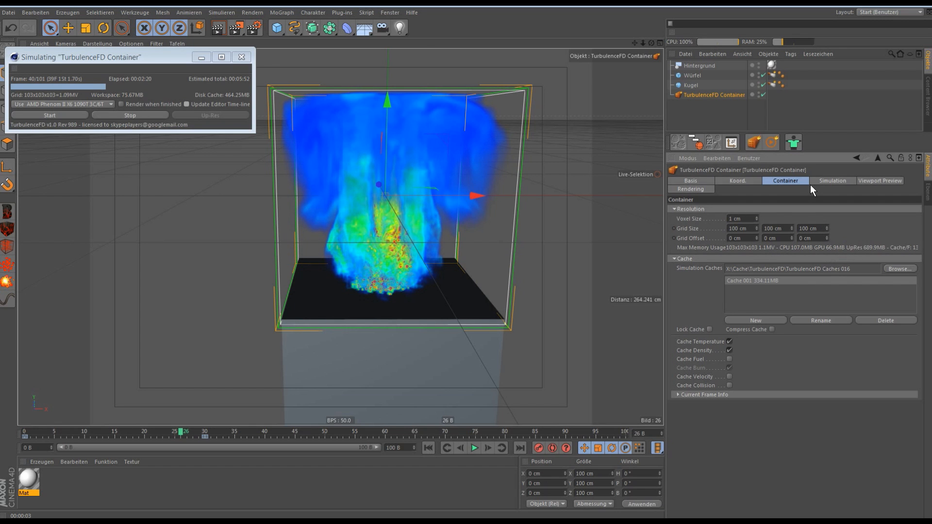
{"action": "left_click", "coordinate": [832, 181]}
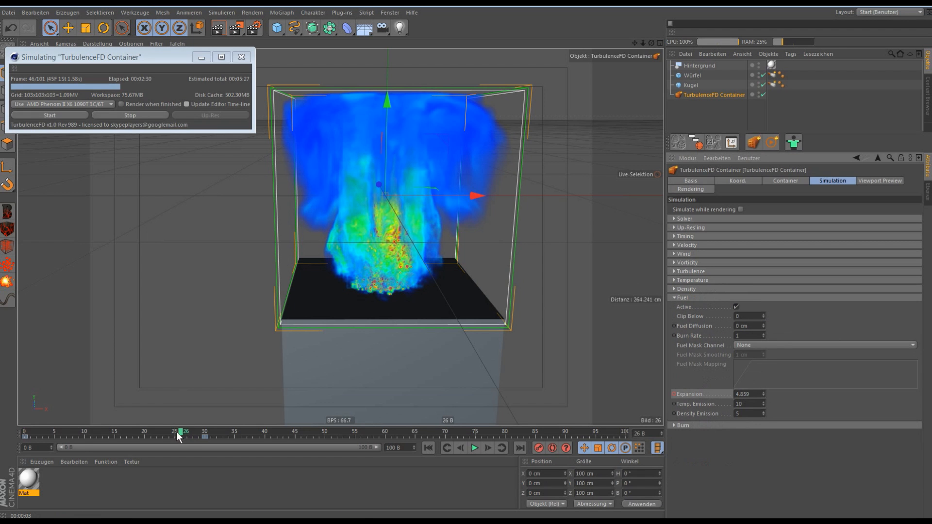
Keyframe Fuel Expansion at 50 on frame 0 and abort the running simulation.
{"action": "left_click_drag", "start_coordinate": [178, 434], "coordinate": [70, 434]}
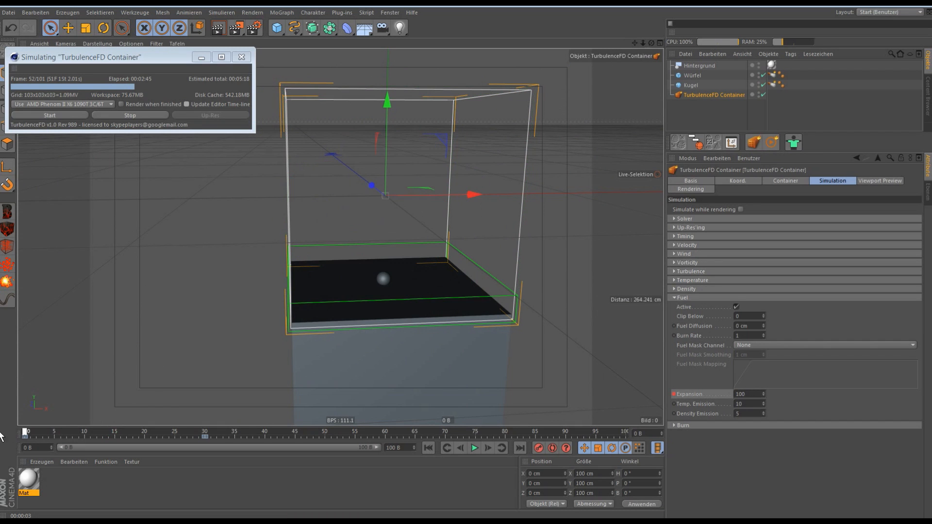
{"action": "left_click", "coordinate": [749, 394]}
{"action": "type", "text": "50"}
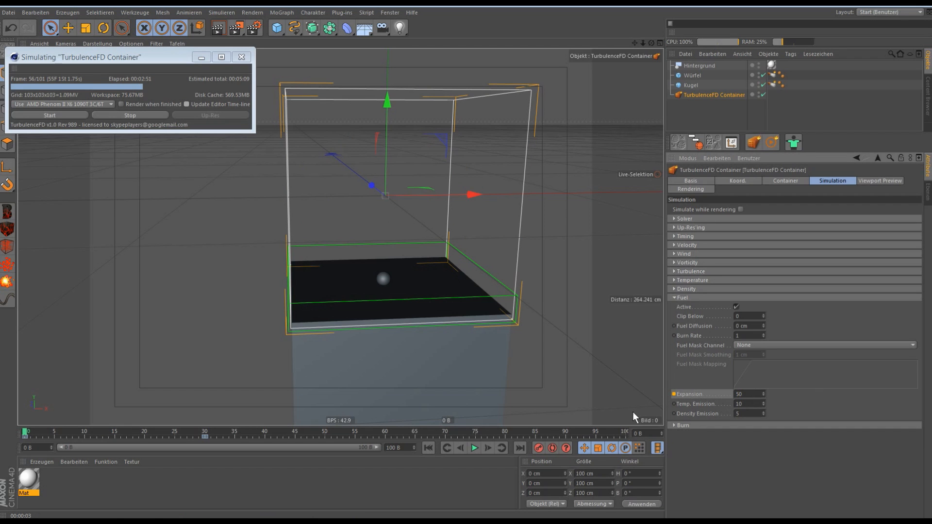
{"action": "mouse_move", "coordinate": [675, 400]}
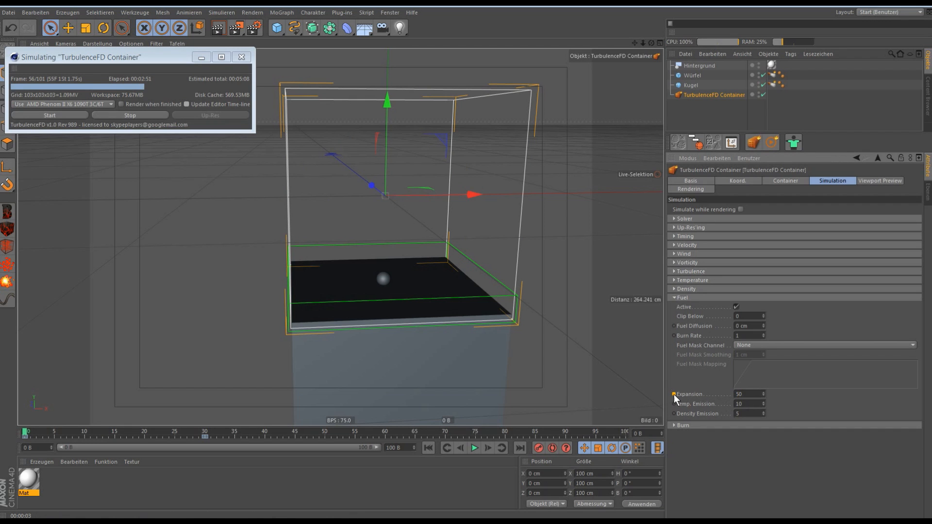
{"action": "left_click", "coordinate": [129, 115]}
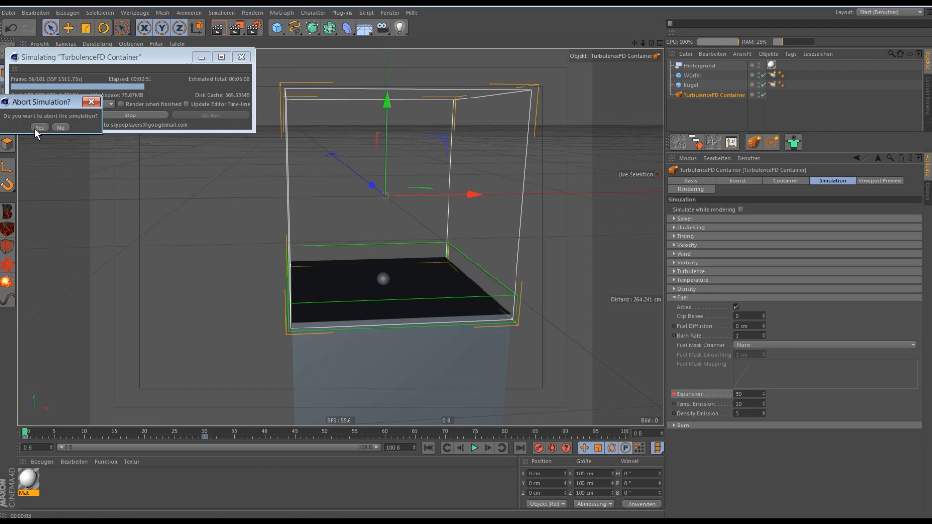
{"action": "left_click", "coordinate": [40, 127]}
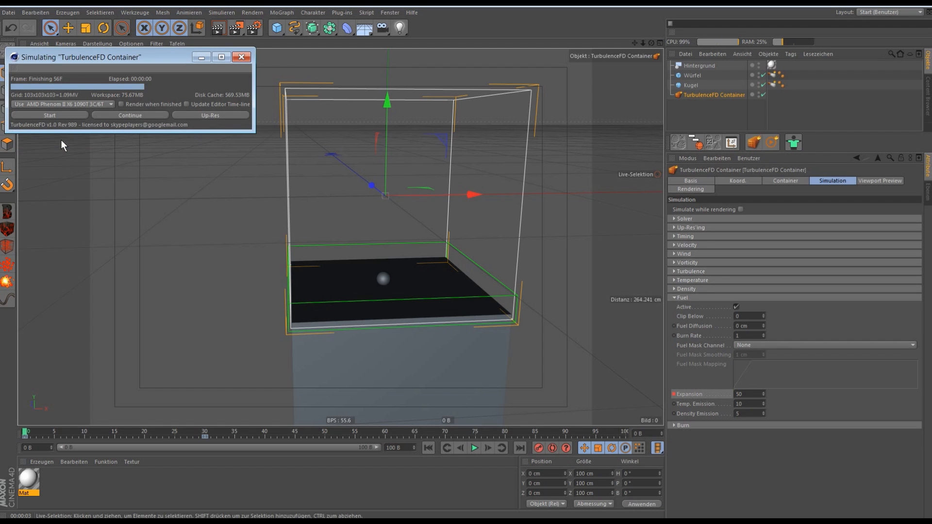